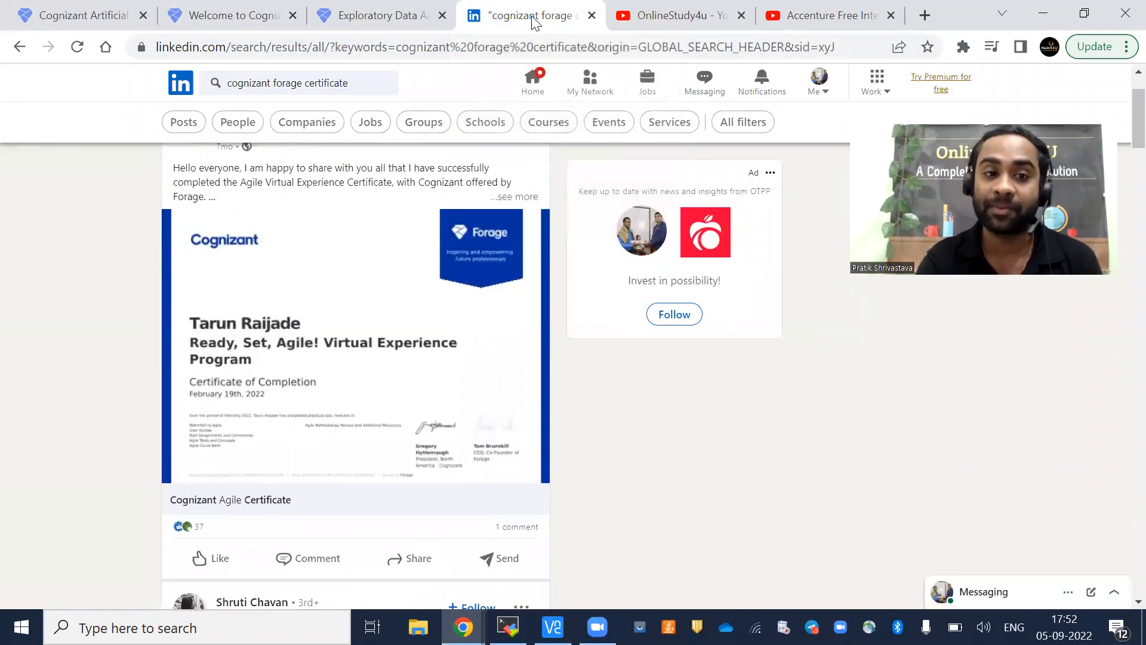
# Step: Browse the YouTube page, moving between its tabs and scrolling down the content
pyautogui.scroll(-3)
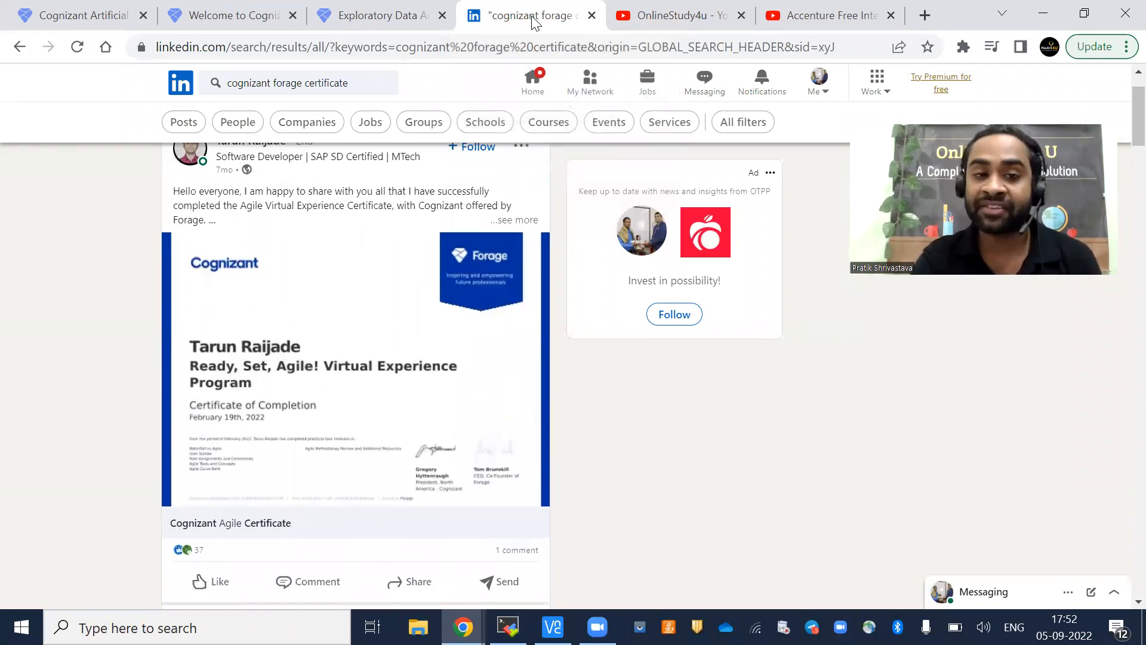
pyautogui.click(220, 46)
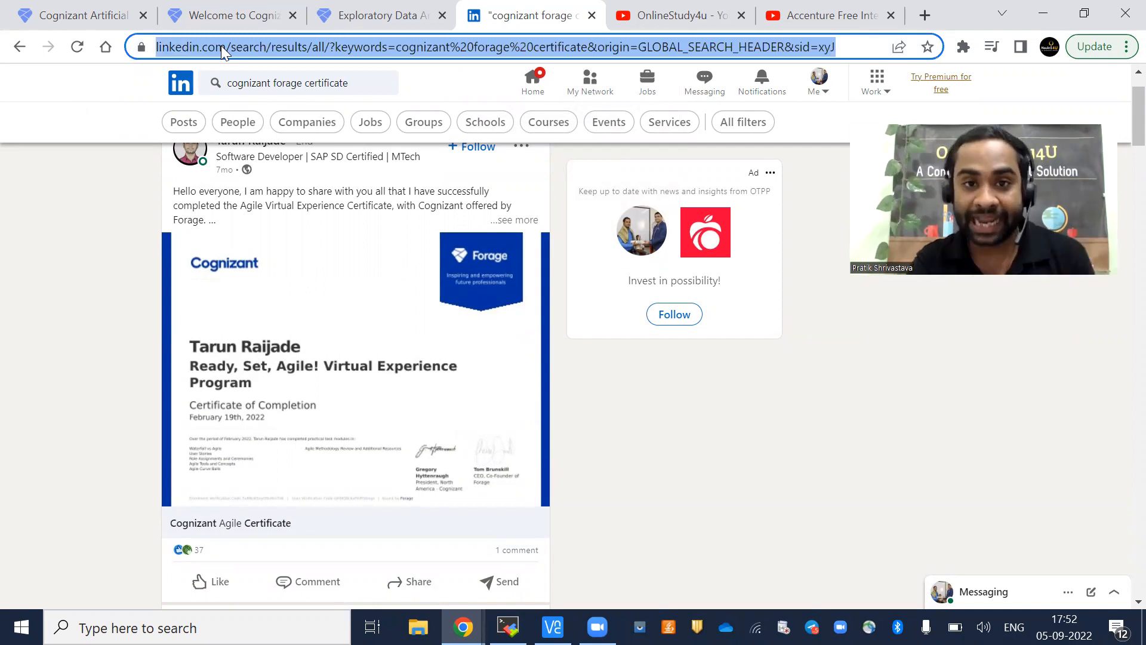
pyautogui.click(483, 47)
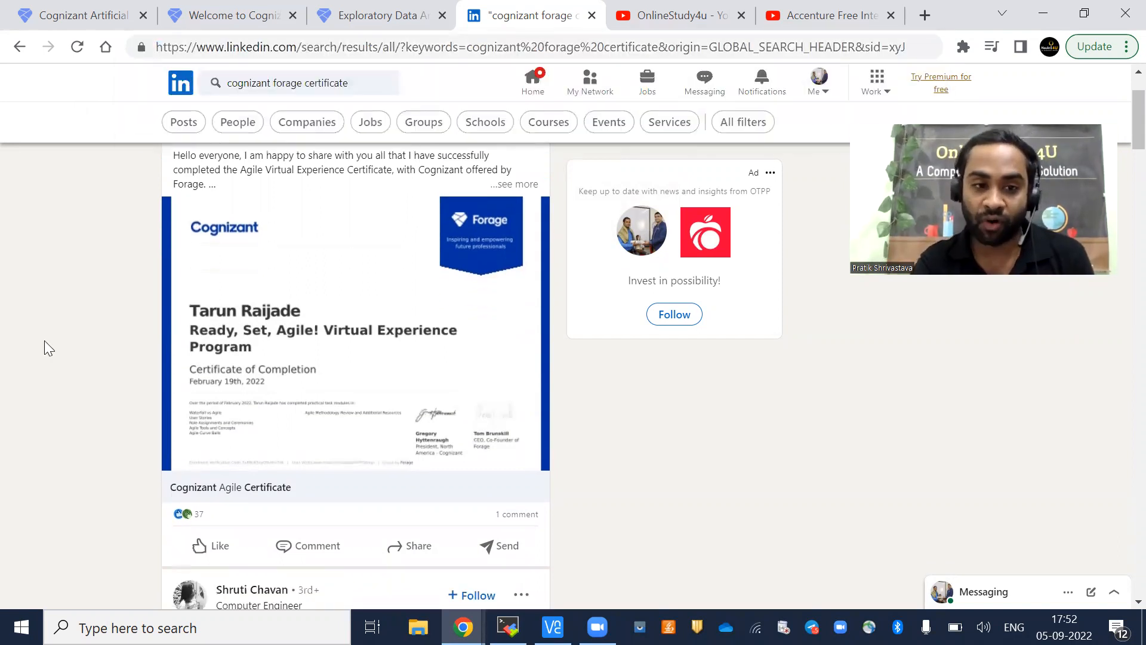
pyautogui.scroll(-3)
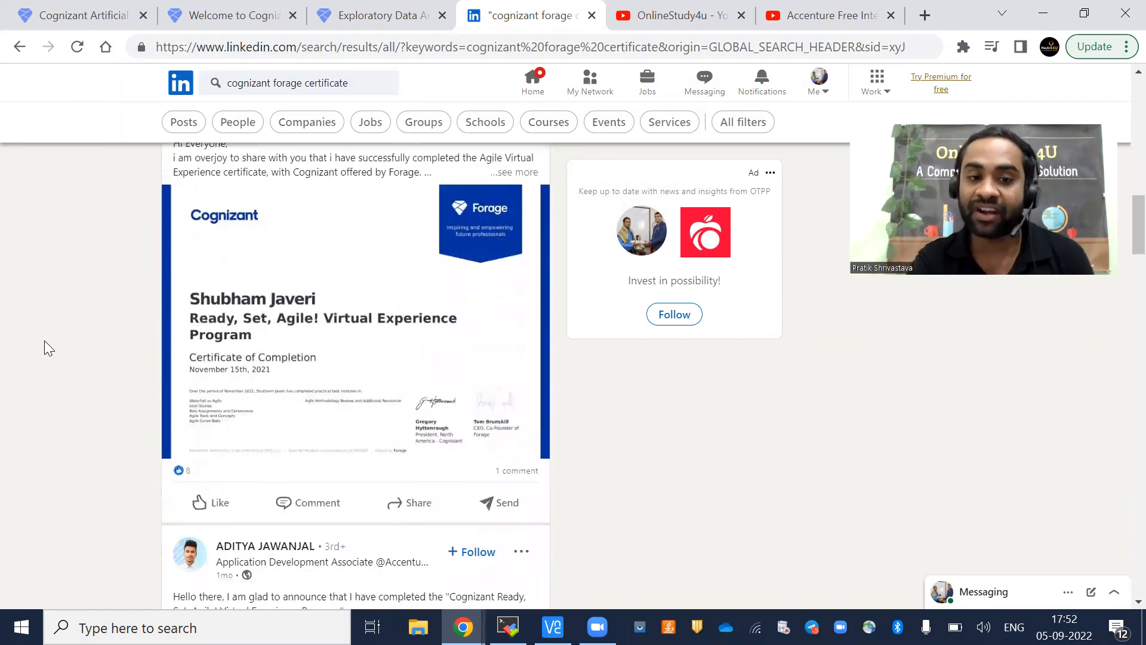
pyautogui.scroll(-3)
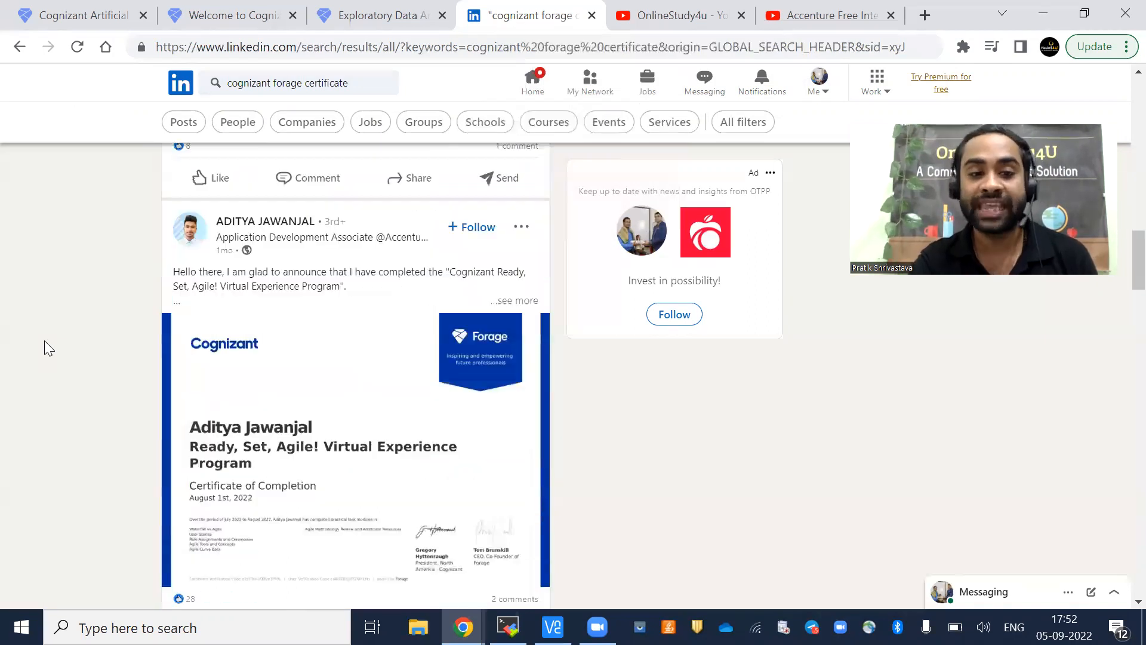
# Step: Visit the OnlineStudy4u videos and Accenture internship tabs, then return to the Cognizant AI page
pyautogui.click(73, 15)
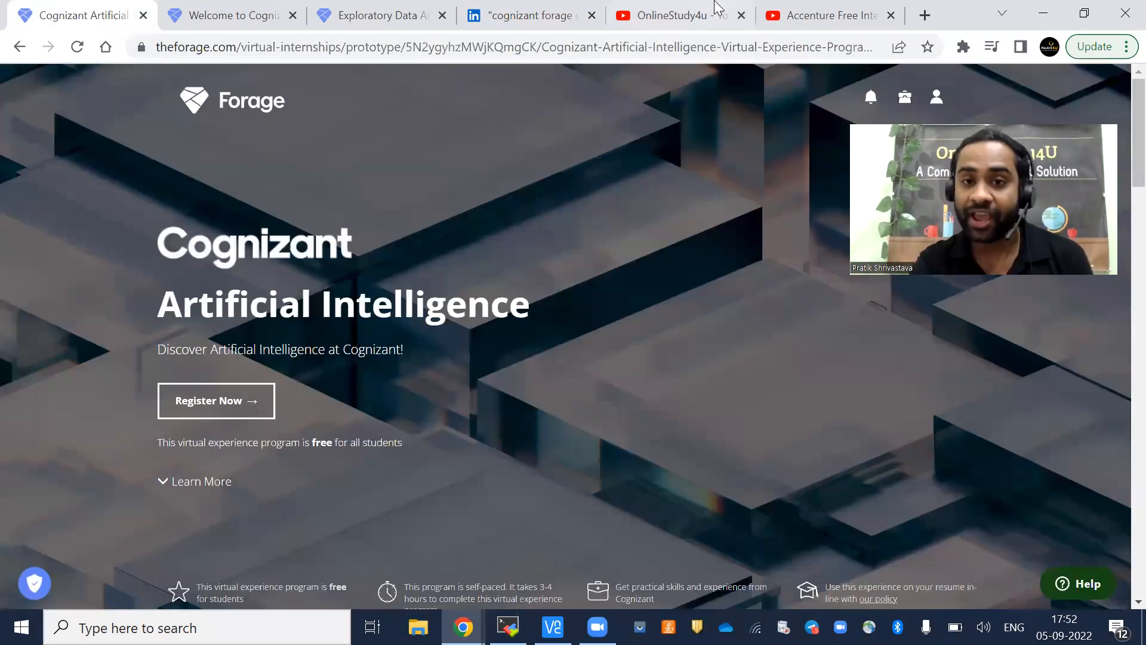
pyautogui.click(665, 15)
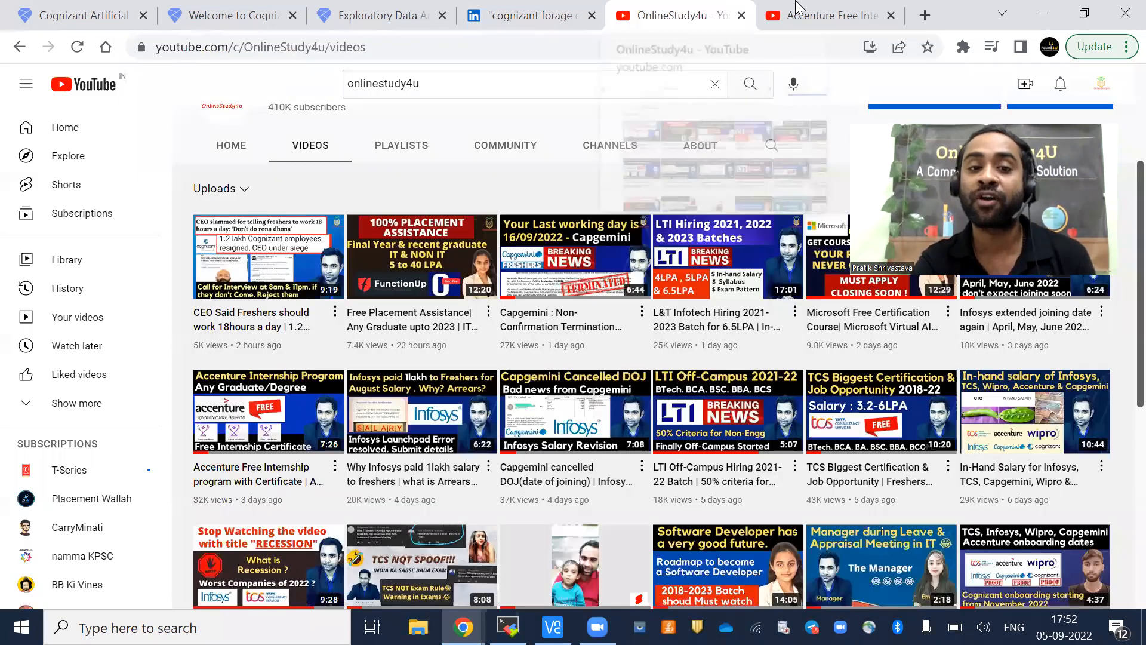
pyautogui.click(826, 14)
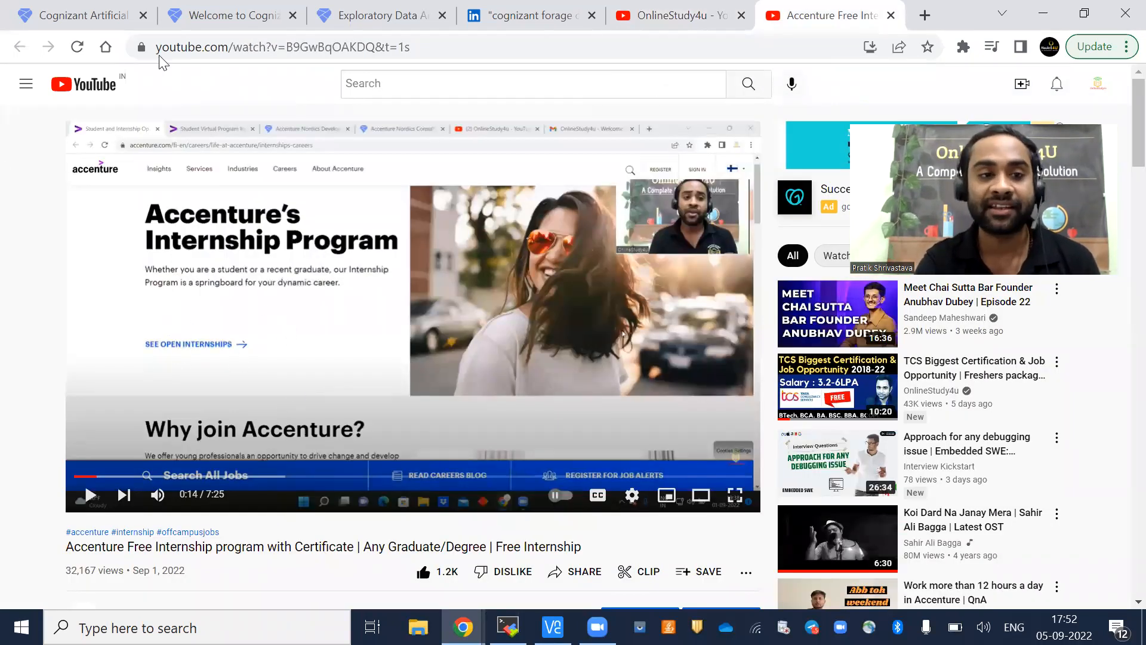
pyautogui.click(73, 15)
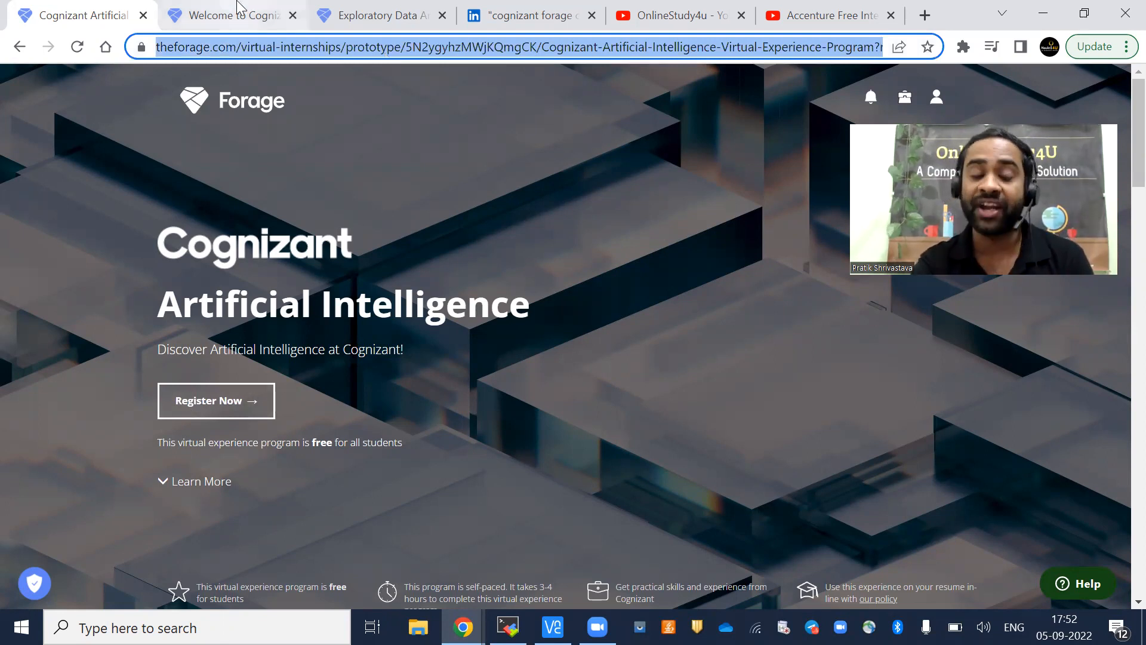
pyautogui.click(216, 401)
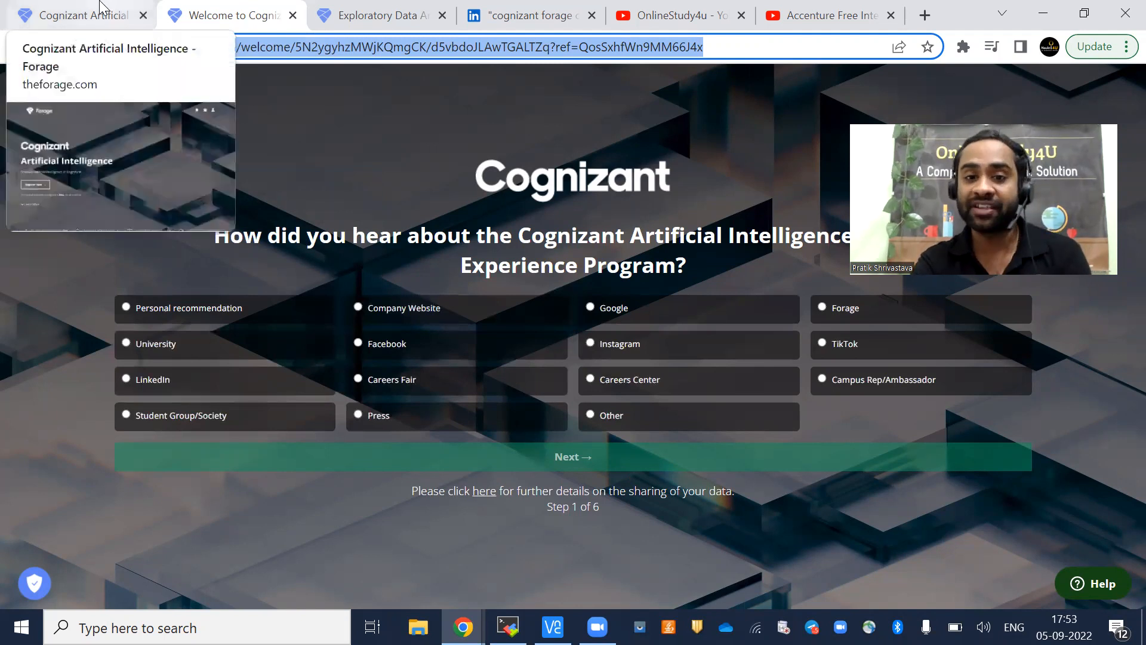
pyautogui.click(80, 14)
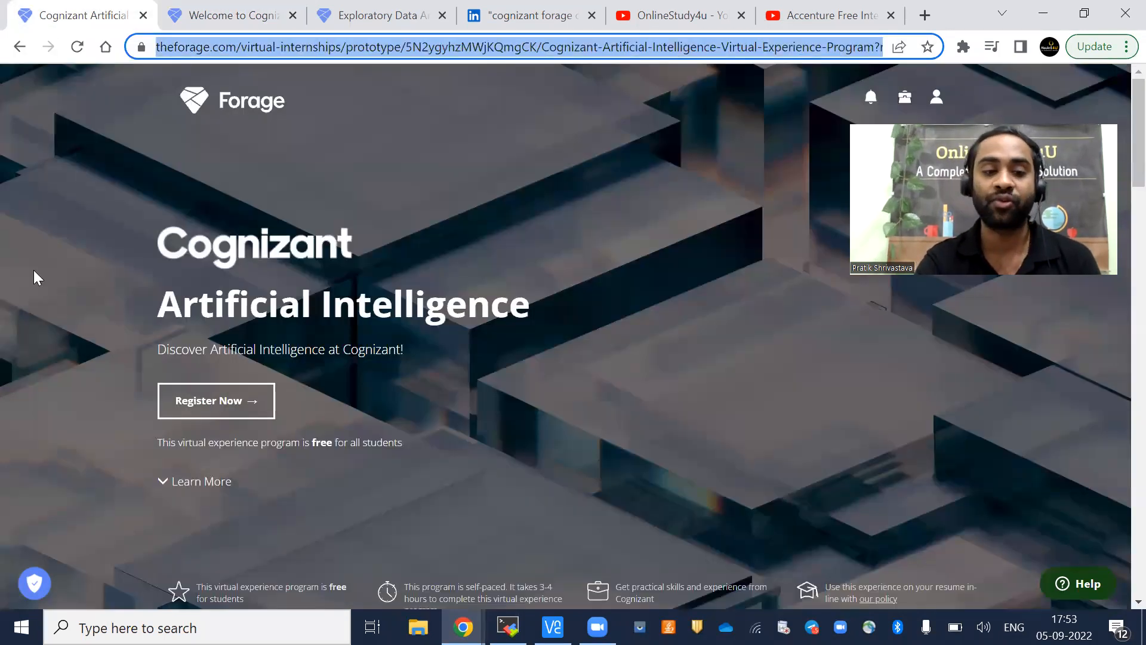
pyautogui.scroll(-3)
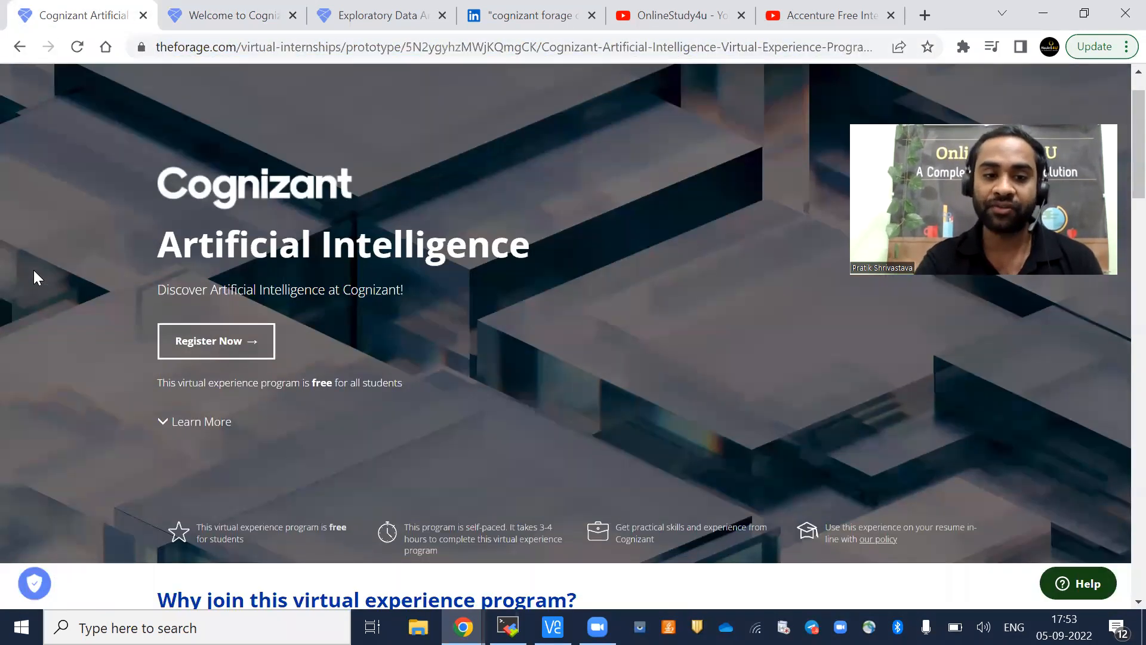
pyautogui.scroll(-3)
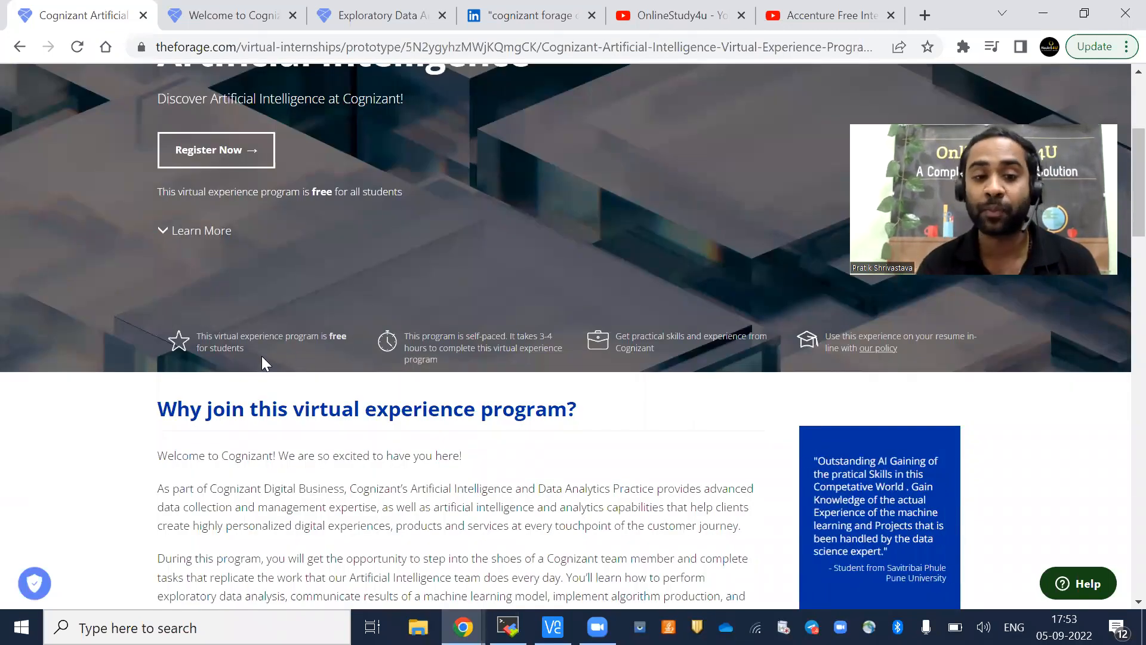
pyautogui.moveTo(513, 371)
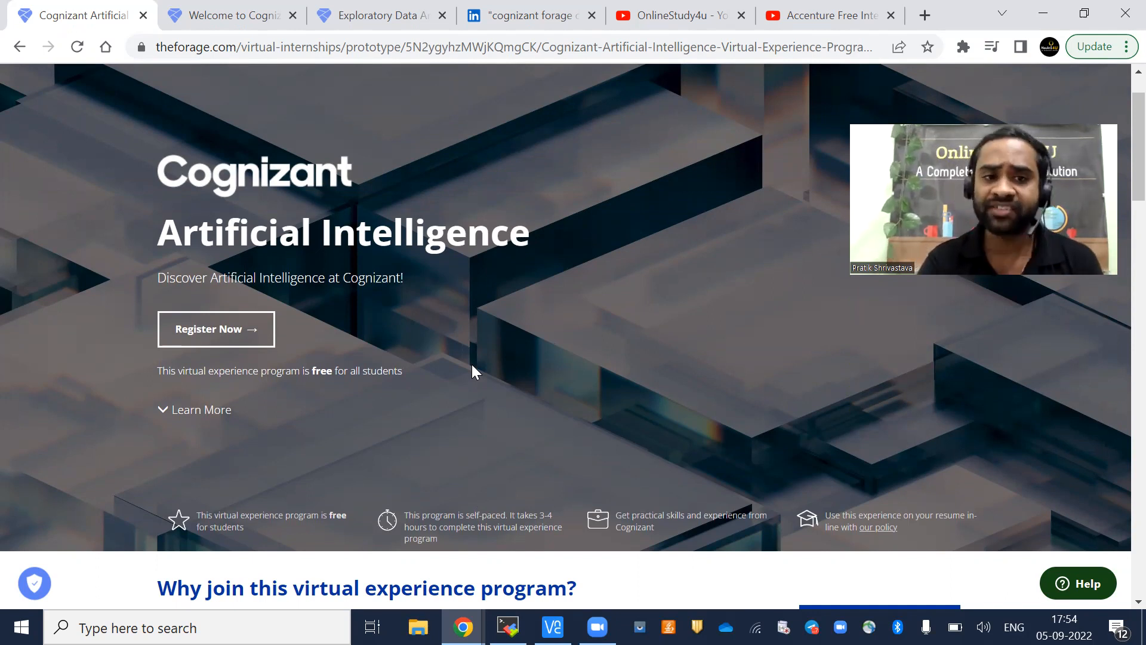
# Step: Scroll to the 'Why join this virtual experience program?' section with its video and student reviews
pyautogui.scroll(-3)
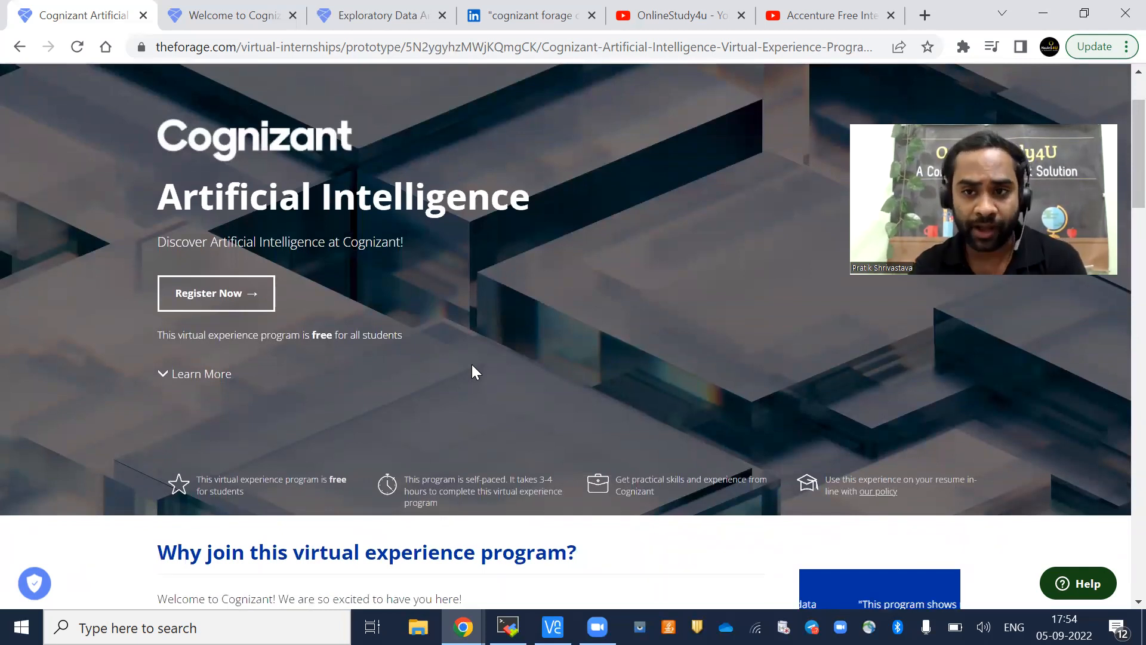
pyautogui.scroll(-3)
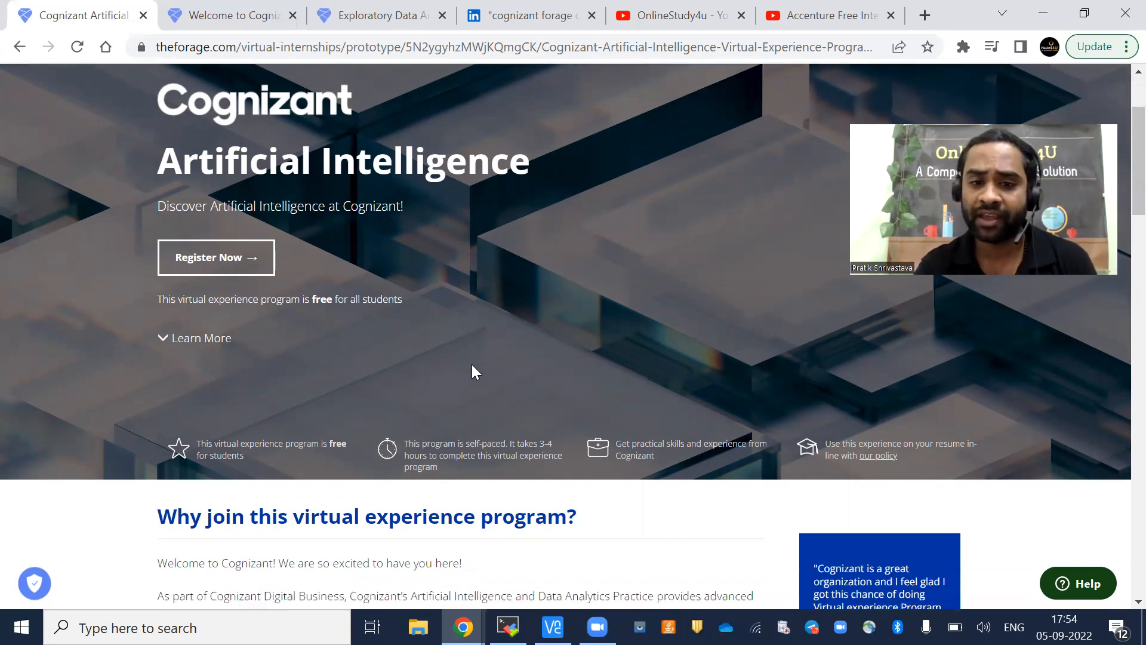
pyautogui.scroll(-3)
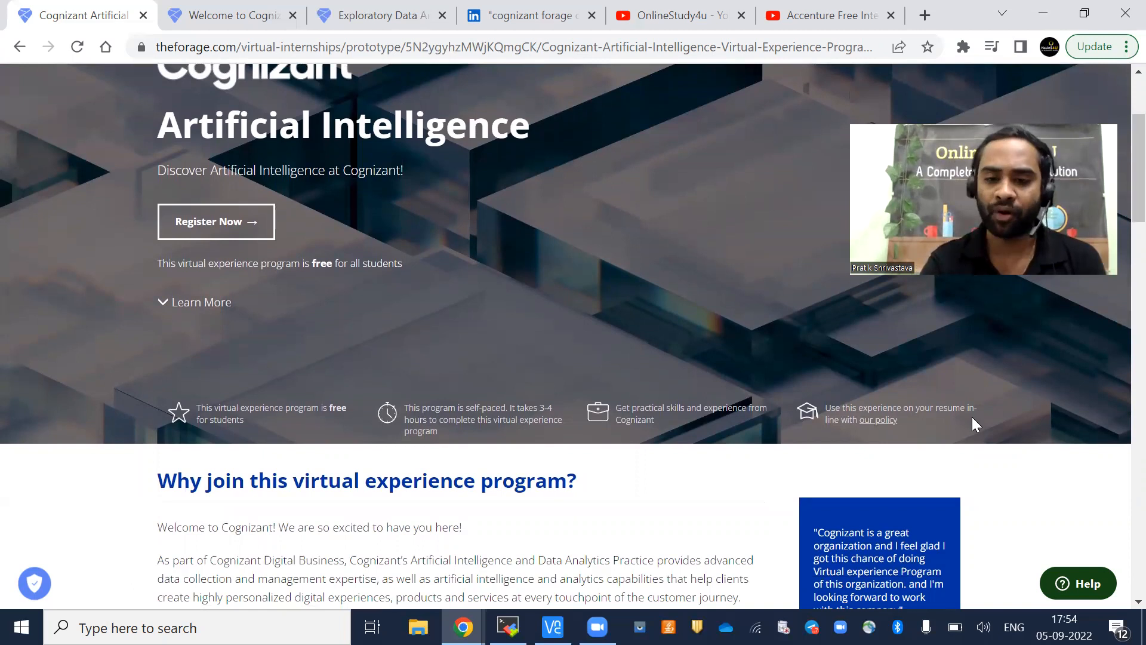
pyautogui.scroll(-3)
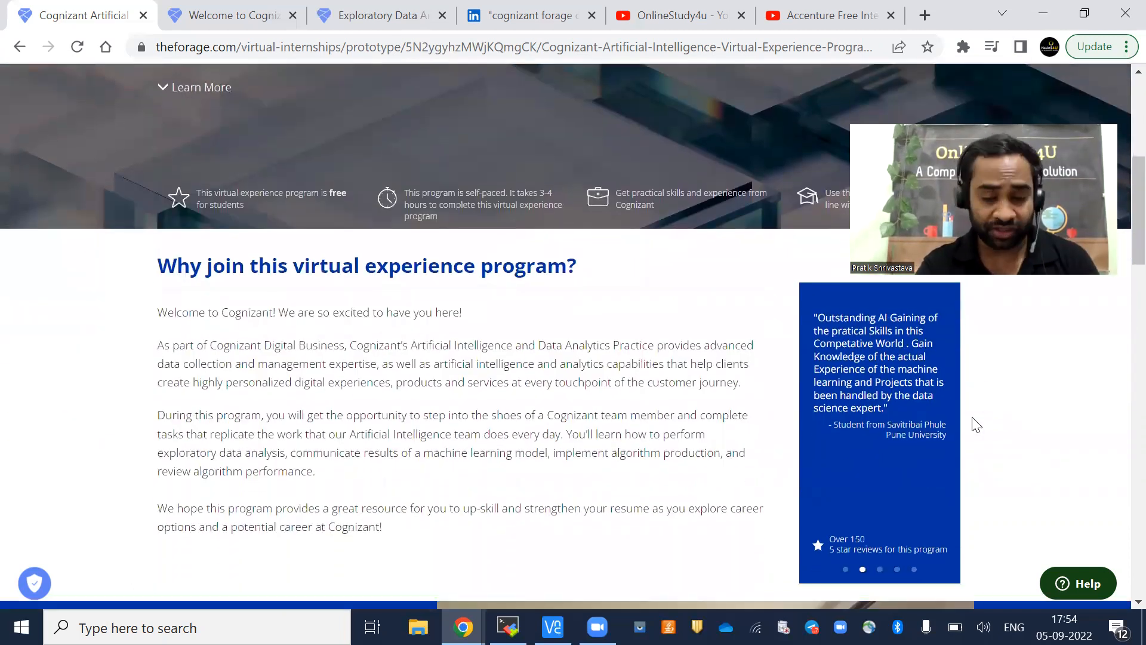
pyautogui.scroll(-3)
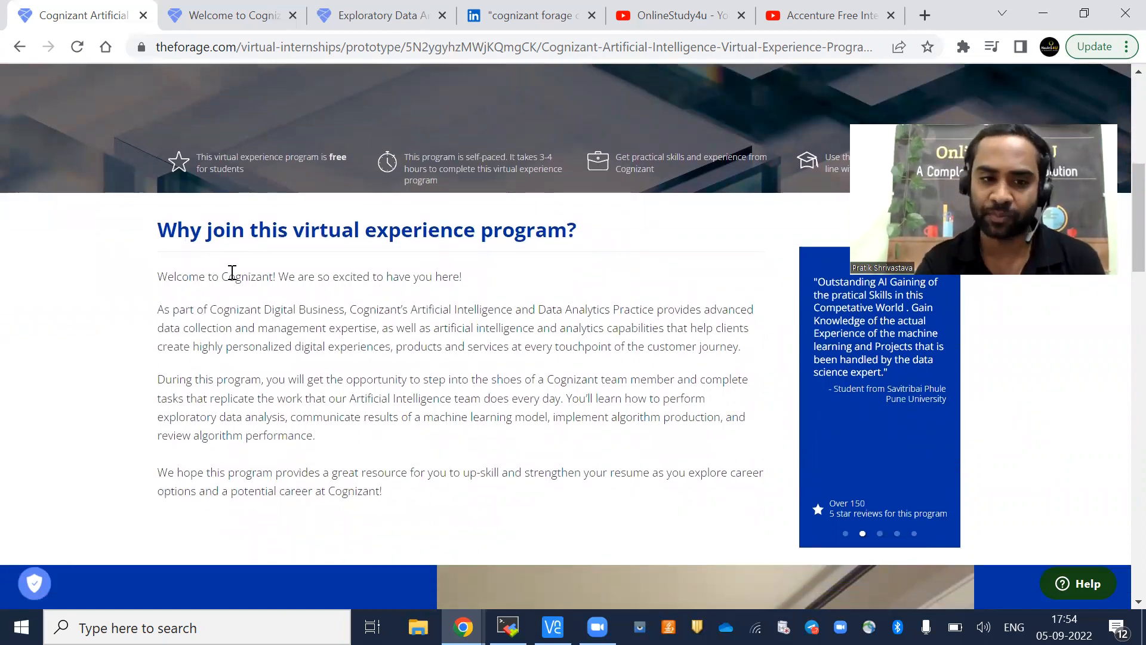
pyautogui.scroll(-3)
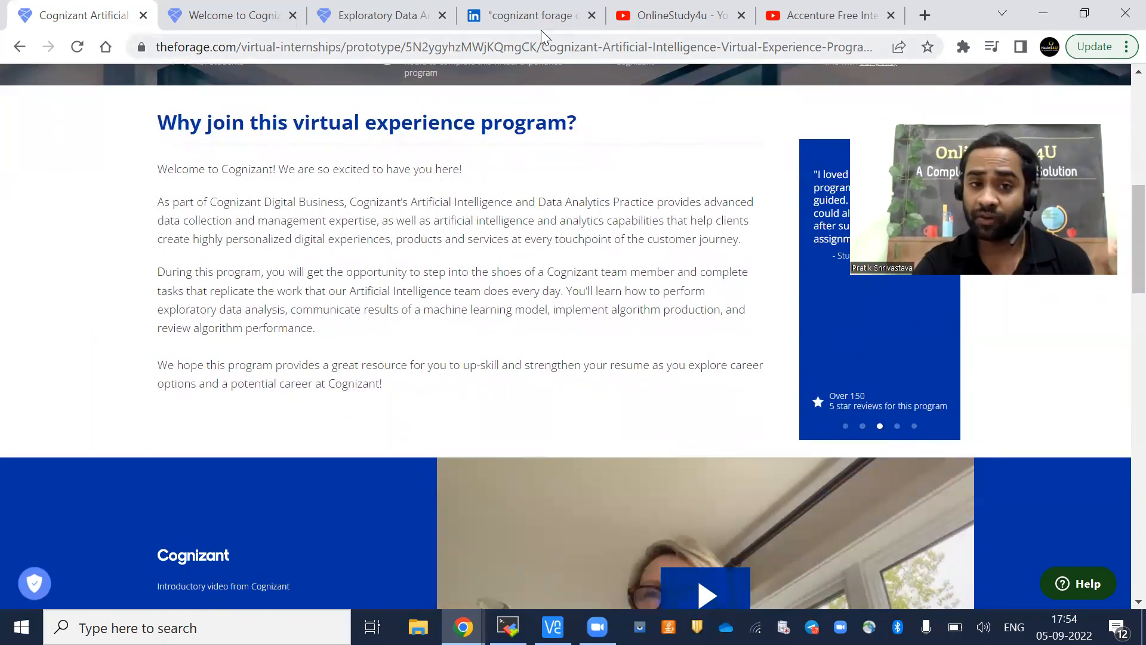
# Step: Browse the LinkedIn 'cognizant forage certificate' posts, including an AI Virtual Experience certificate
pyautogui.click(526, 14)
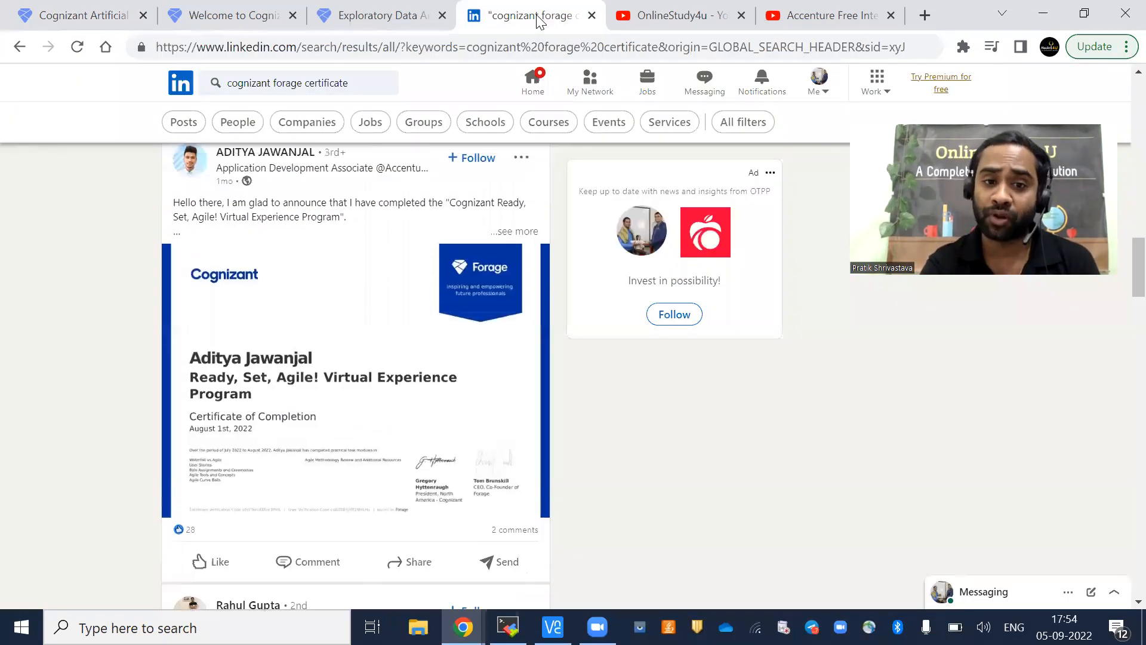
pyautogui.scroll(-3)
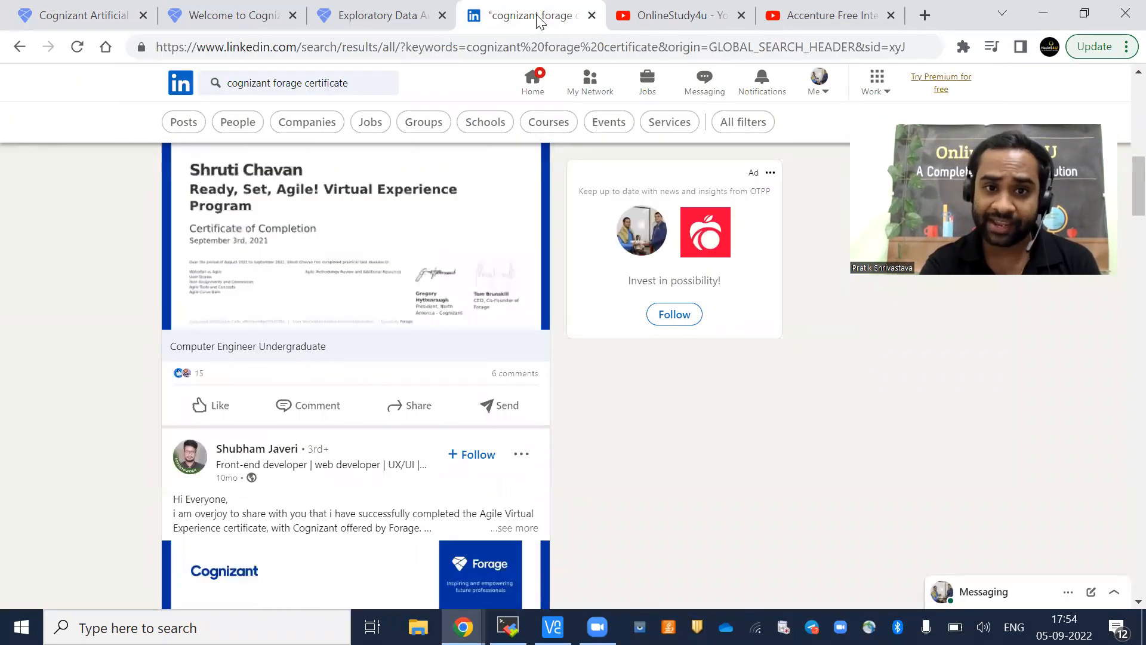
pyautogui.scroll(-3)
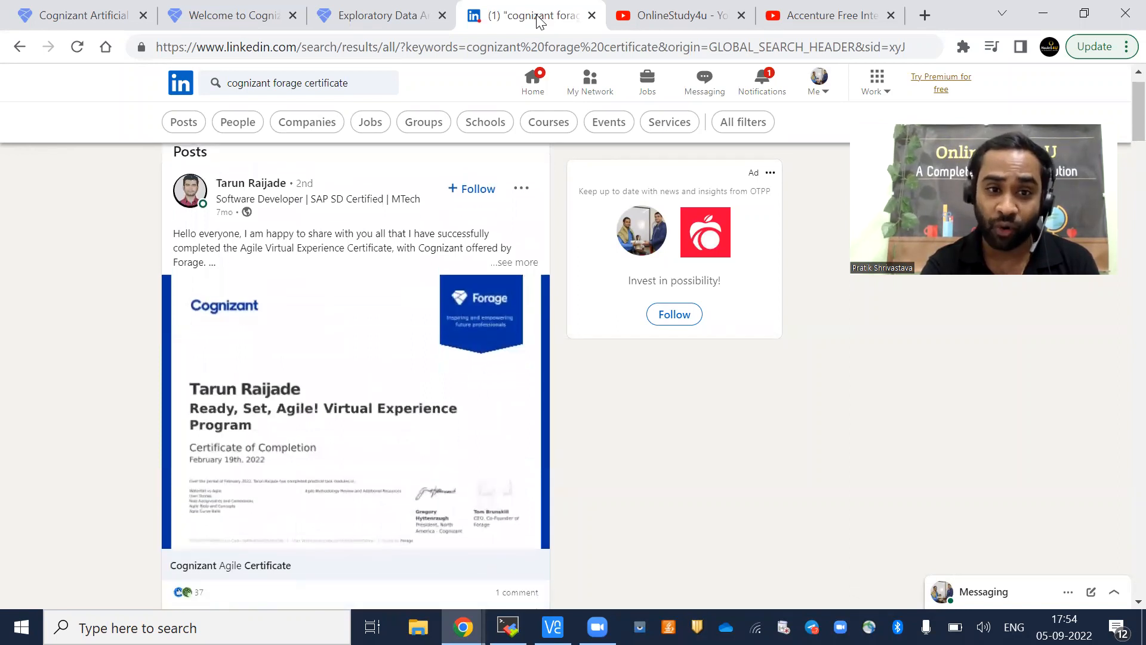
pyautogui.scroll(-3)
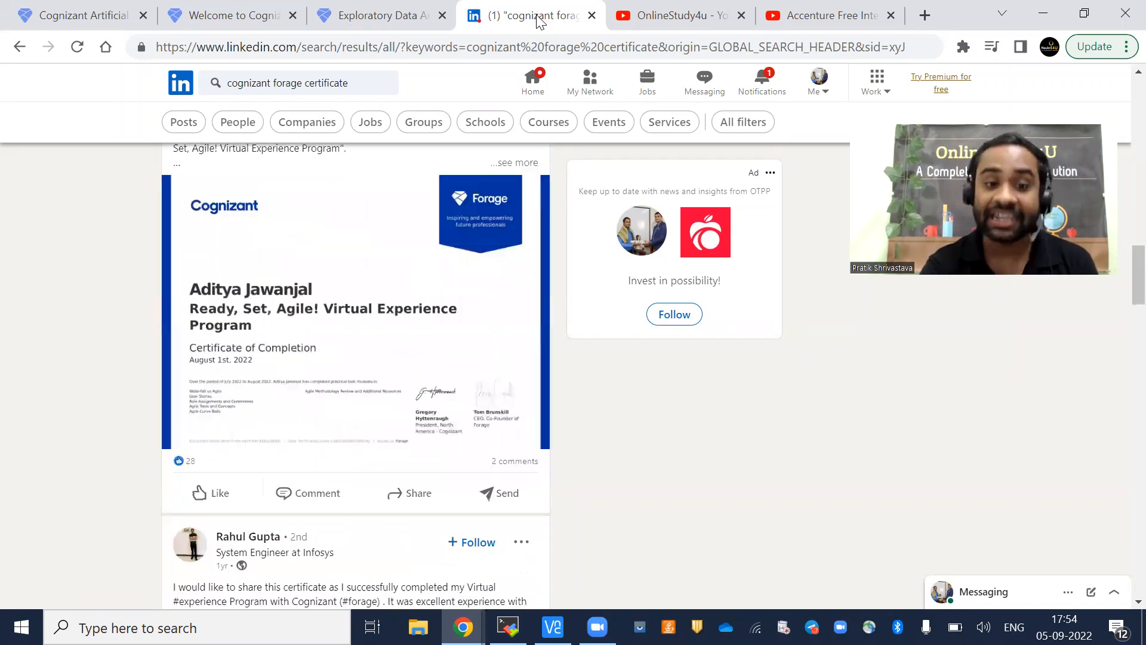
pyautogui.scroll(-3)
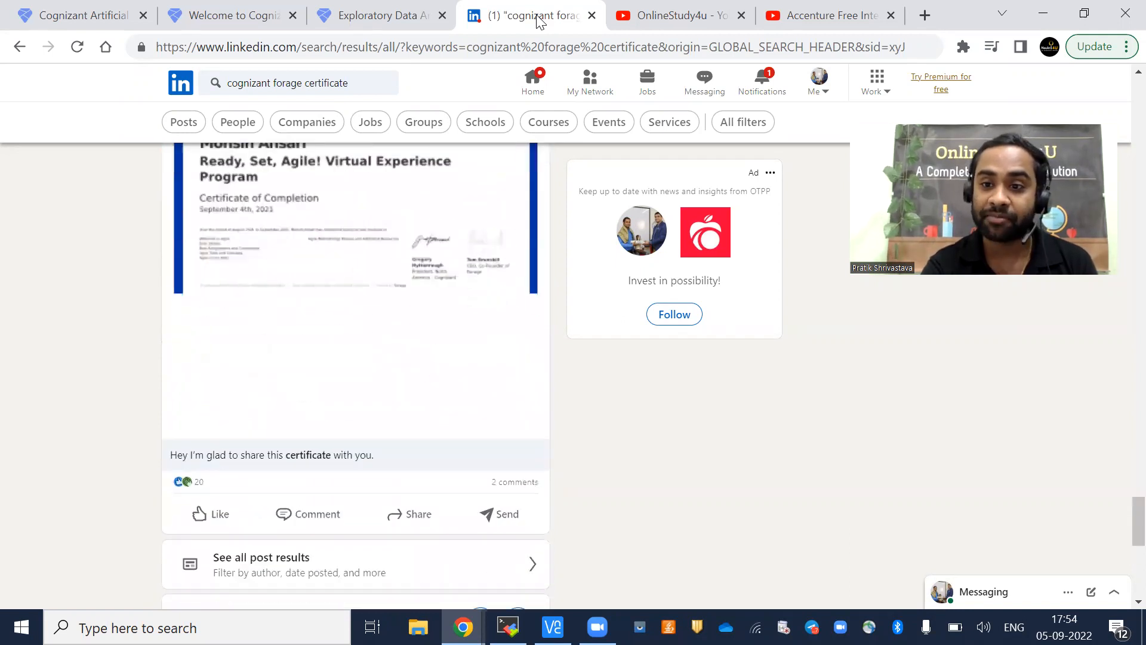
pyautogui.scroll(-3)
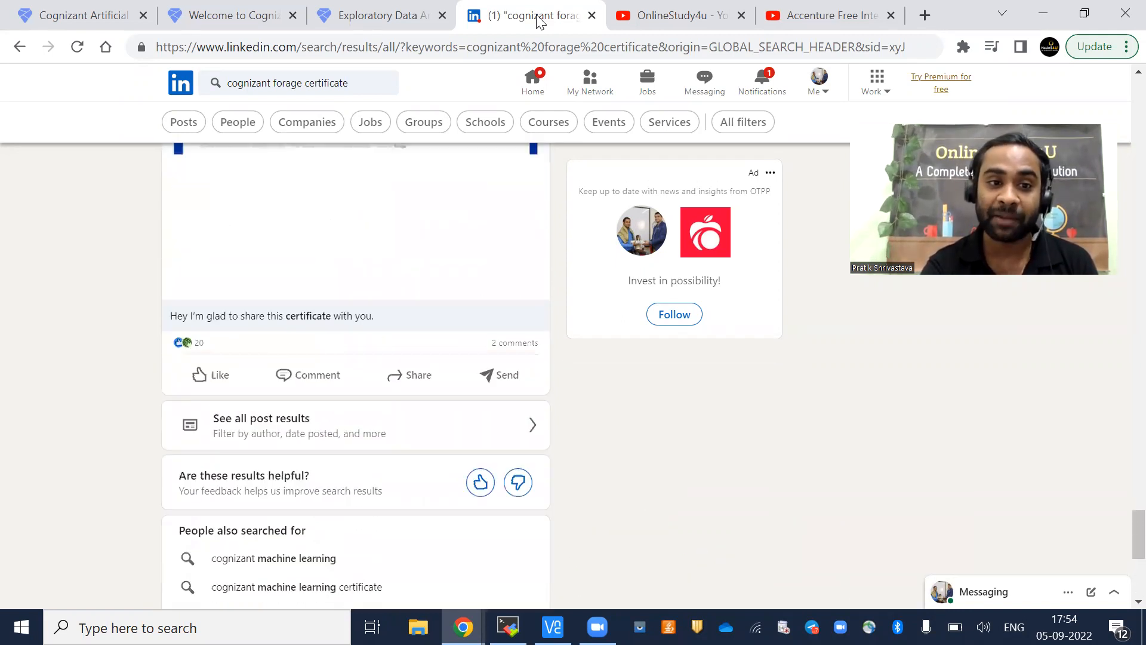
pyautogui.scroll(-3)
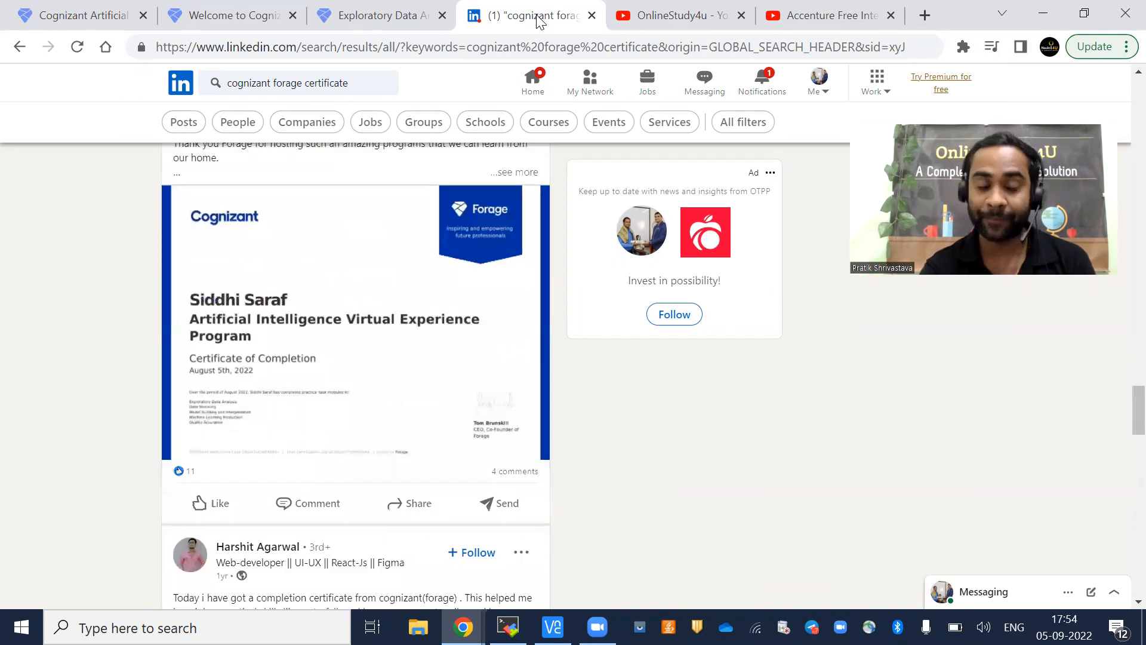
pyautogui.scroll(-3)
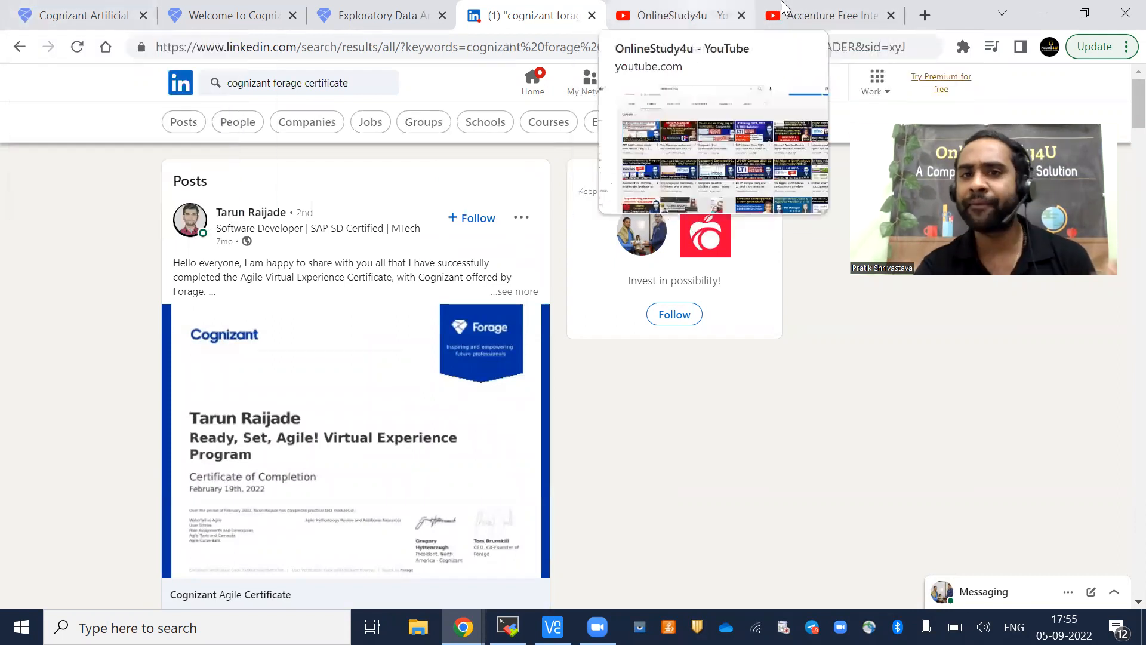
# Step: Browse the OnlineStudy4u channel's latest videos, then return to the Cognizant program overview
pyautogui.click(676, 15)
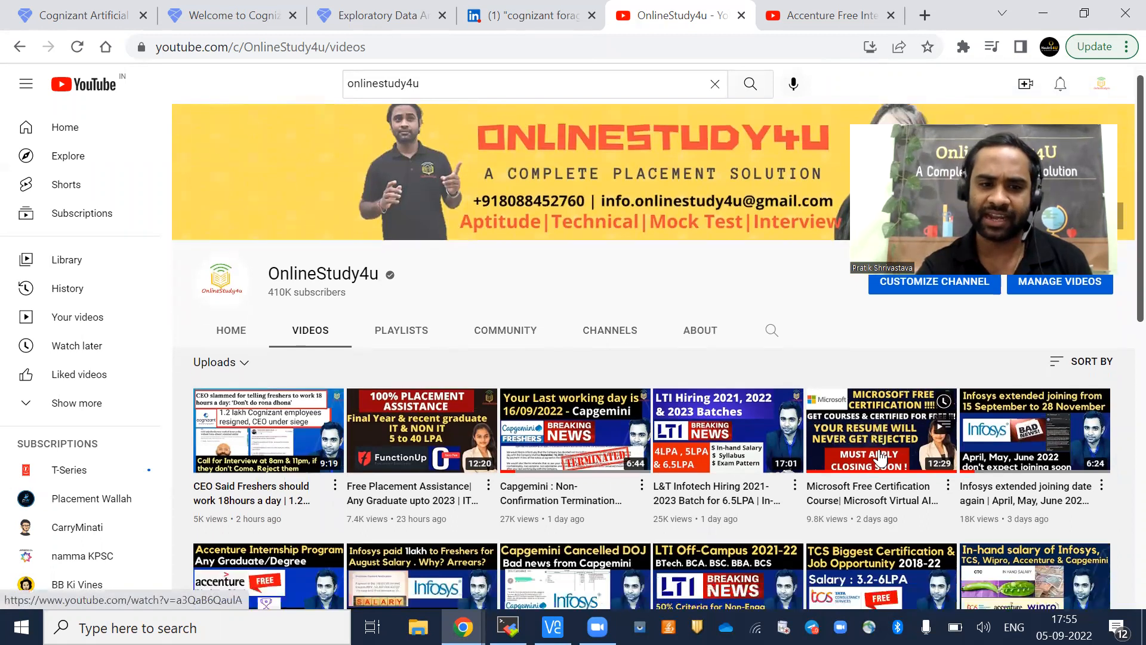
pyautogui.scroll(-3)
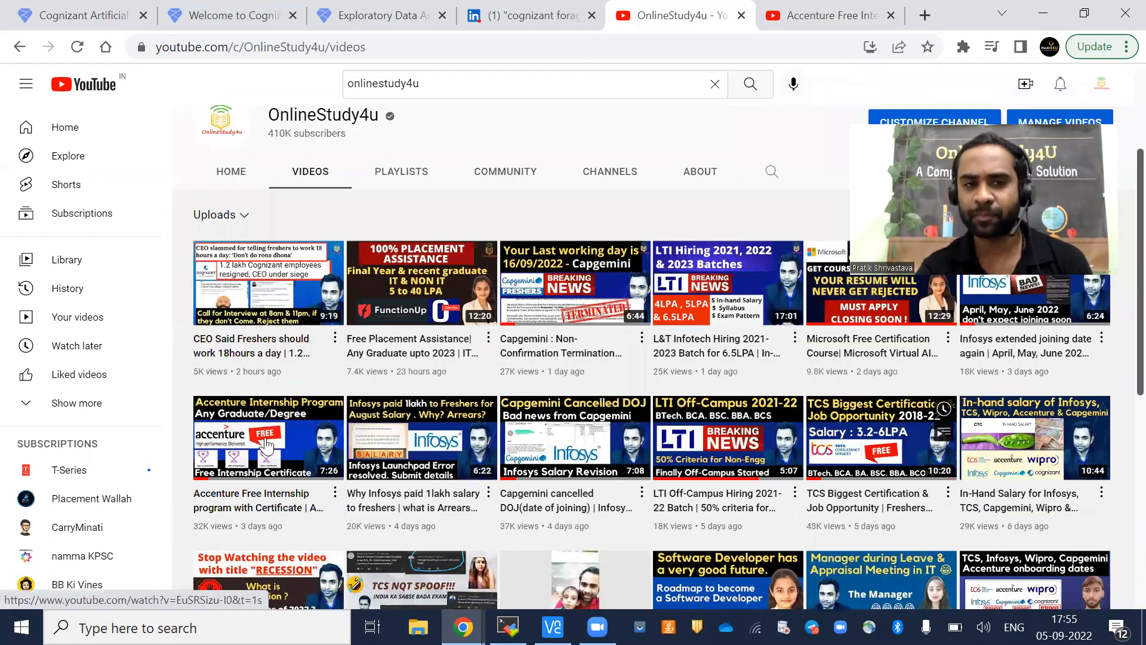
pyautogui.scroll(-3)
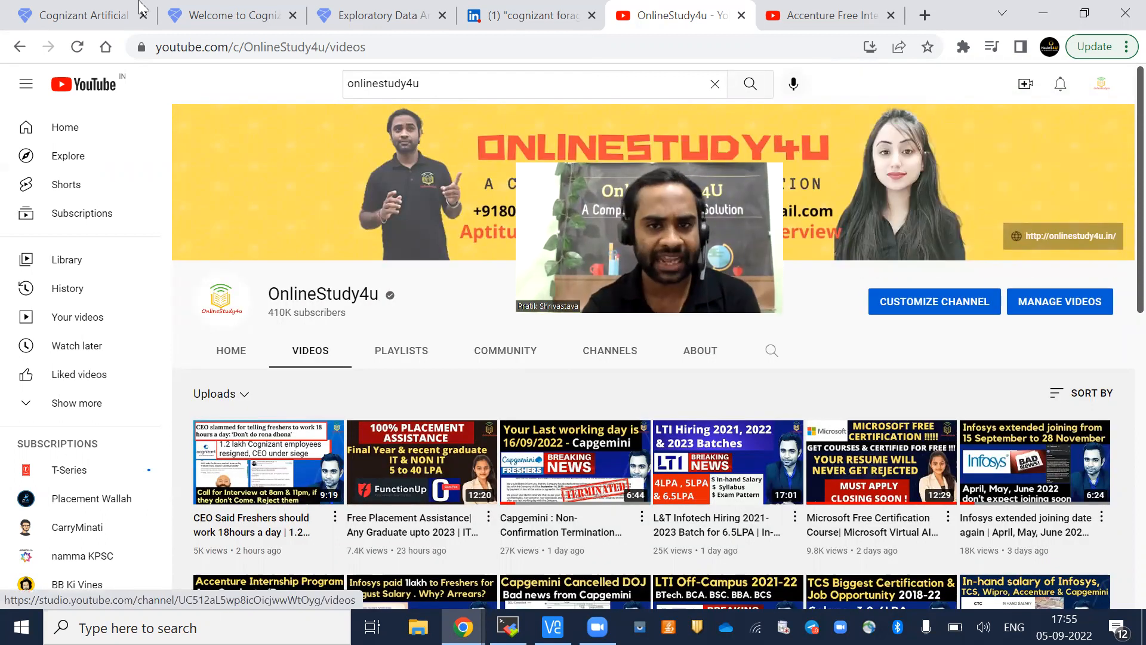
pyautogui.click(72, 15)
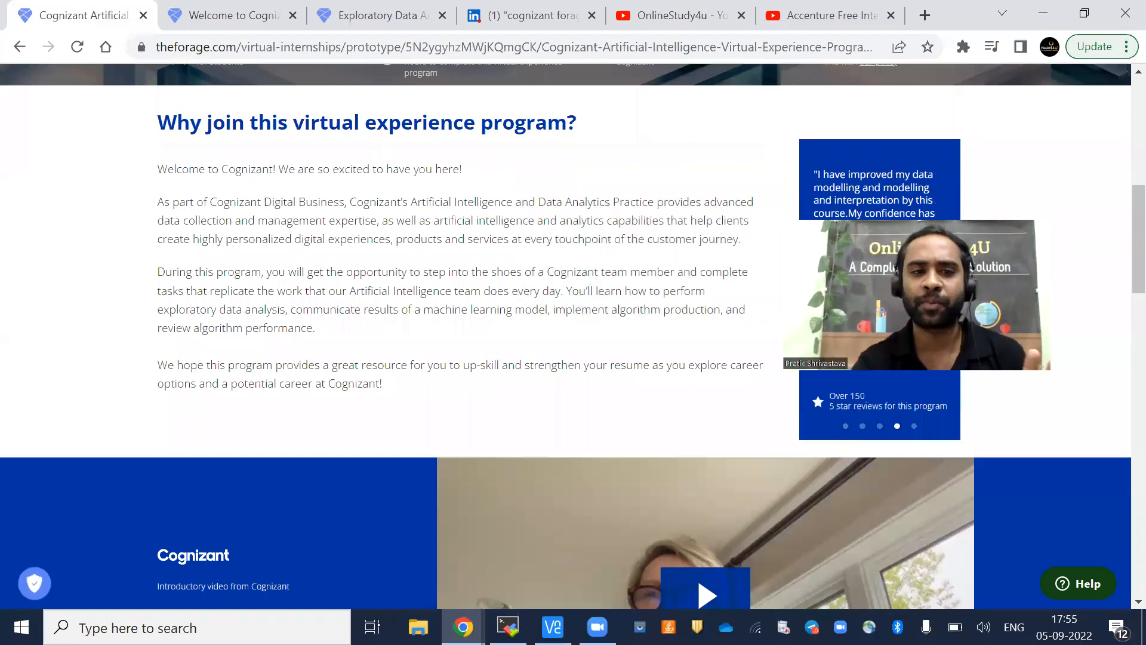
# Step: Scroll the Cognizant AI page to the 'How will you benefit?' section with its certificate benefit
pyautogui.scroll(-3)
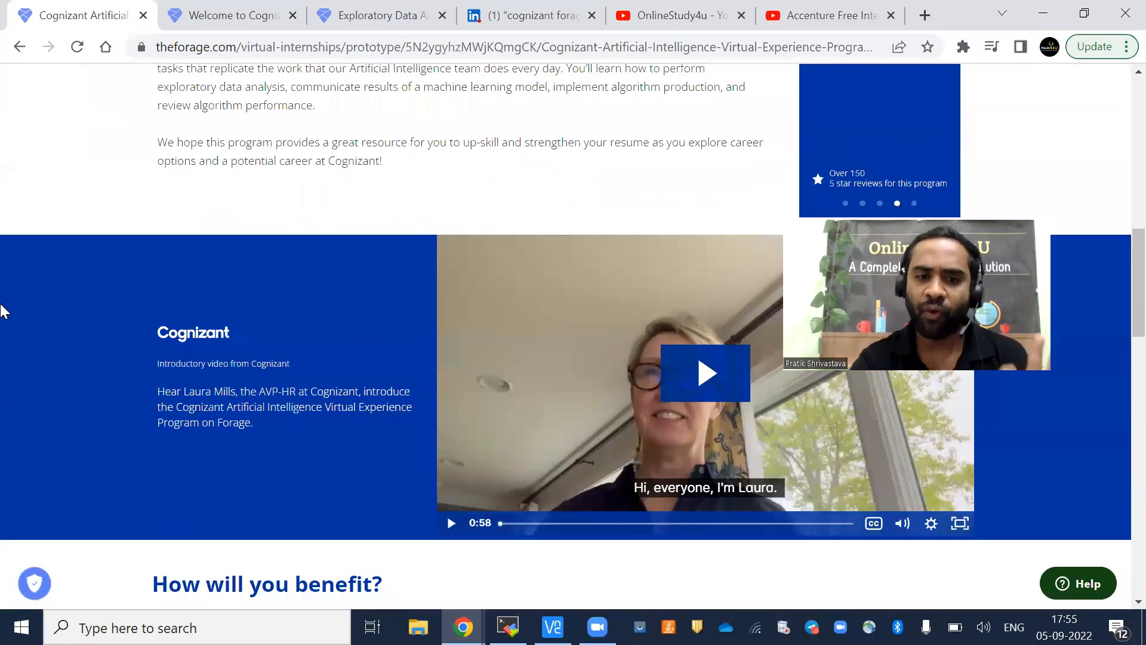
pyautogui.scroll(-3)
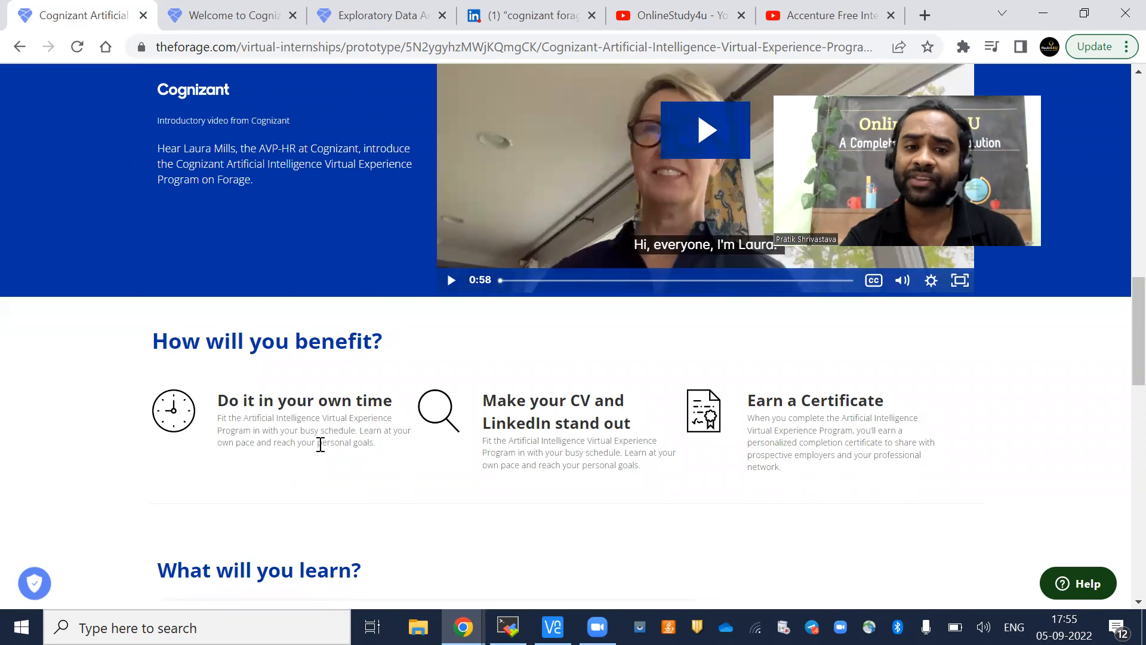
pyautogui.moveTo(347, 455)
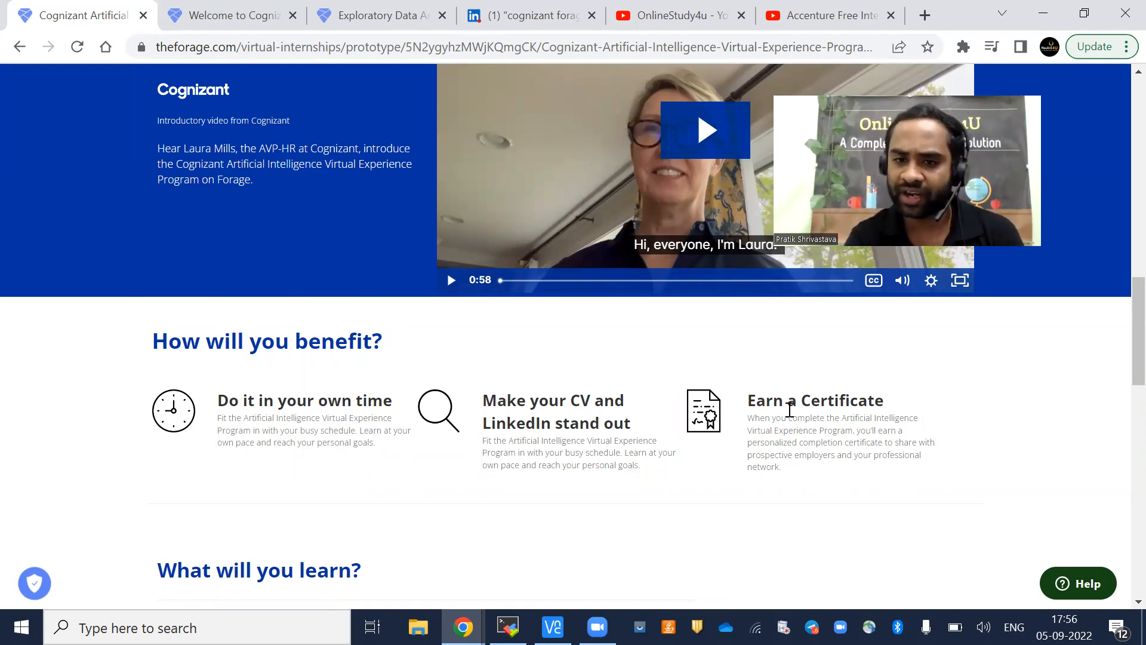
pyautogui.scroll(-3)
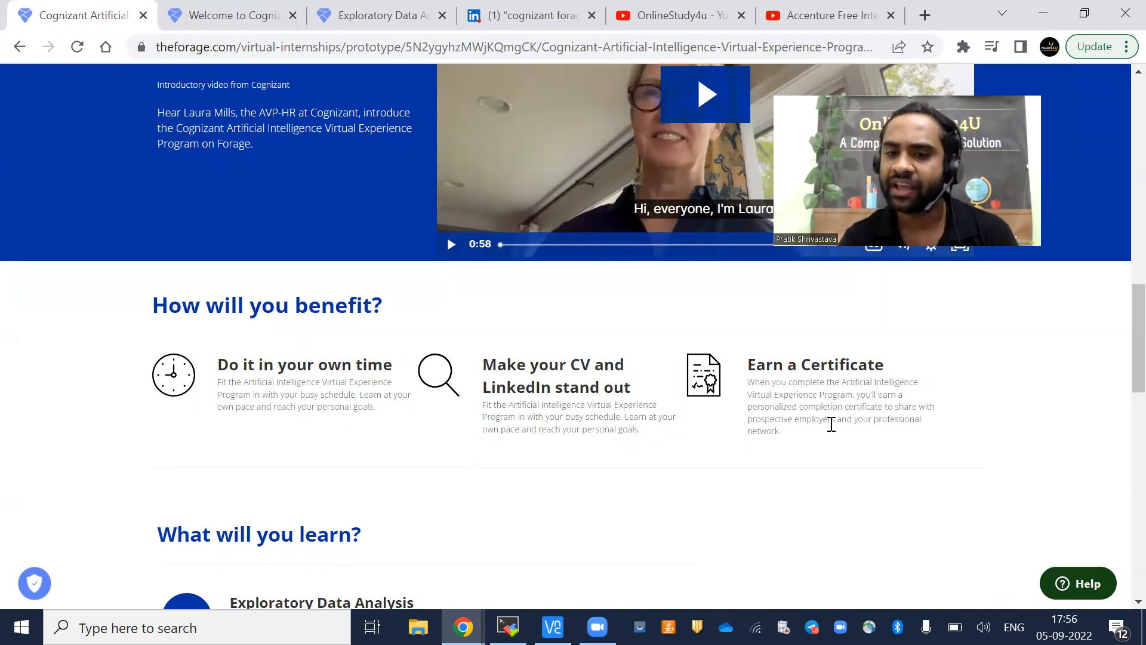
pyautogui.moveTo(821, 441)
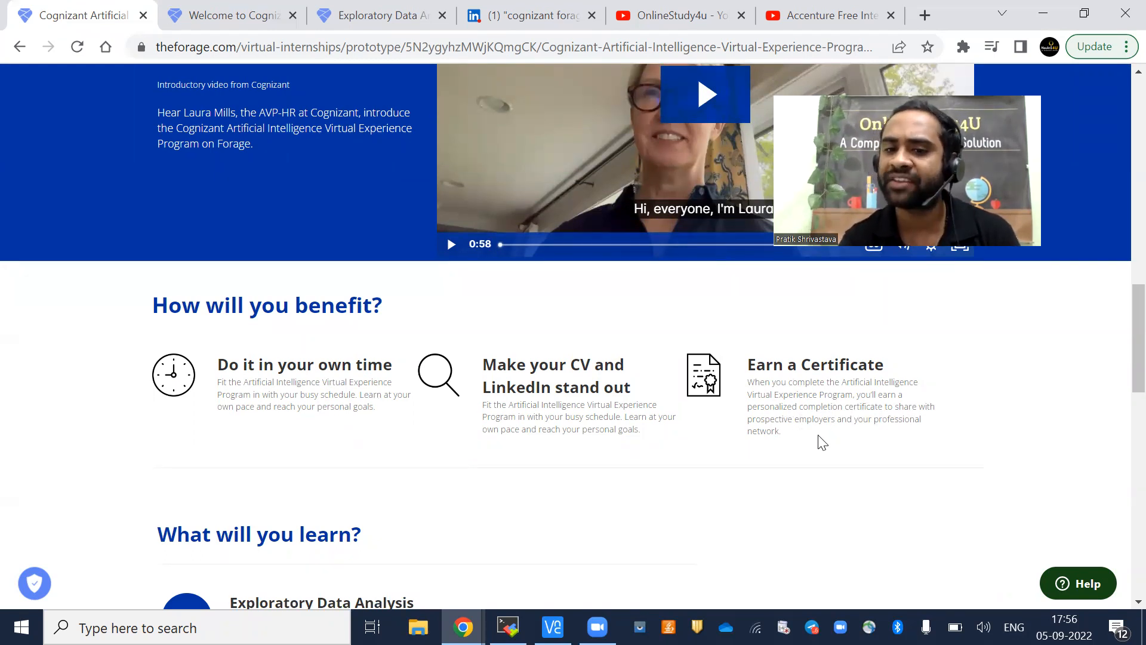
pyautogui.moveTo(747, 382); pyautogui.dragTo(781, 431)
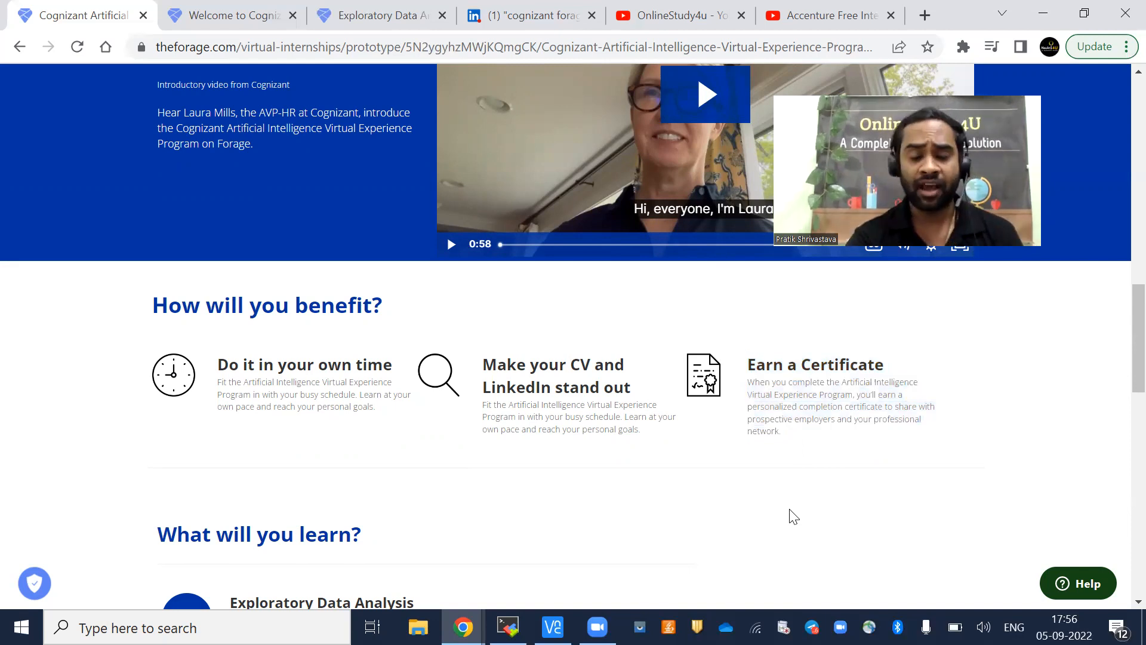
pyautogui.scroll(-3)
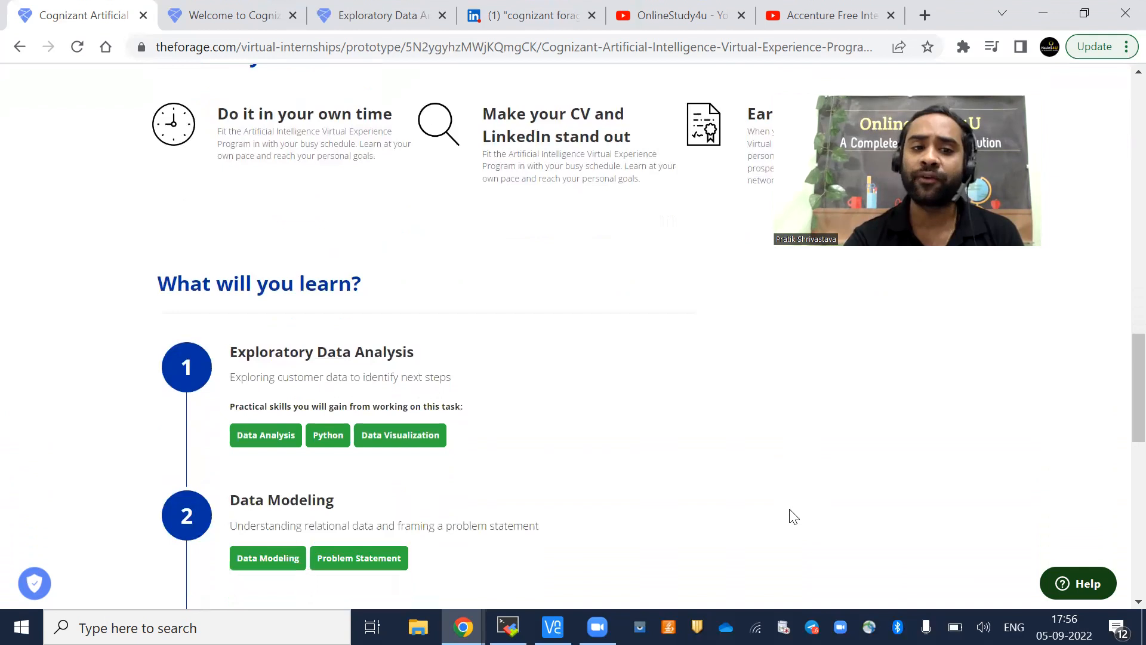
pyautogui.scroll(-3)
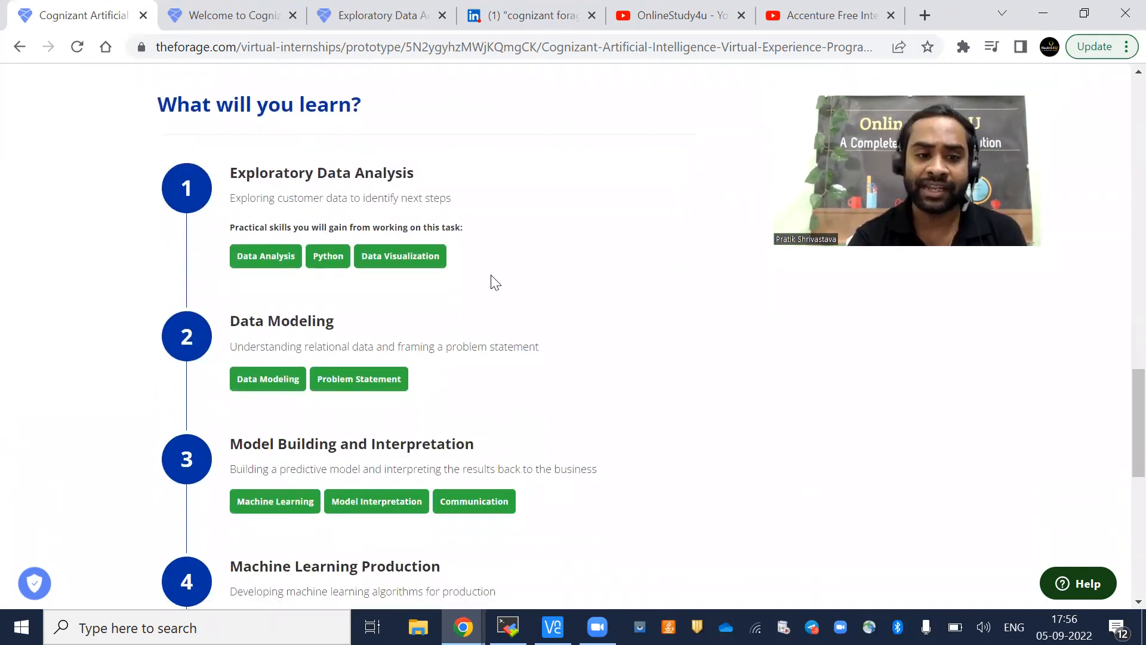
pyautogui.scroll(-3)
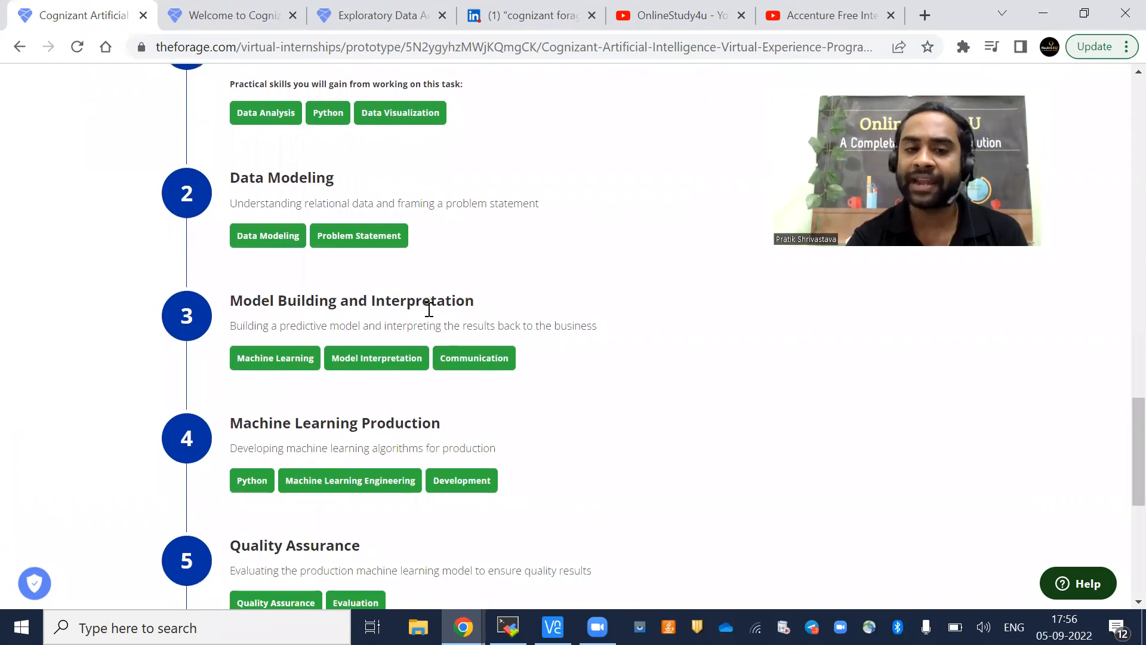
pyautogui.scroll(-3)
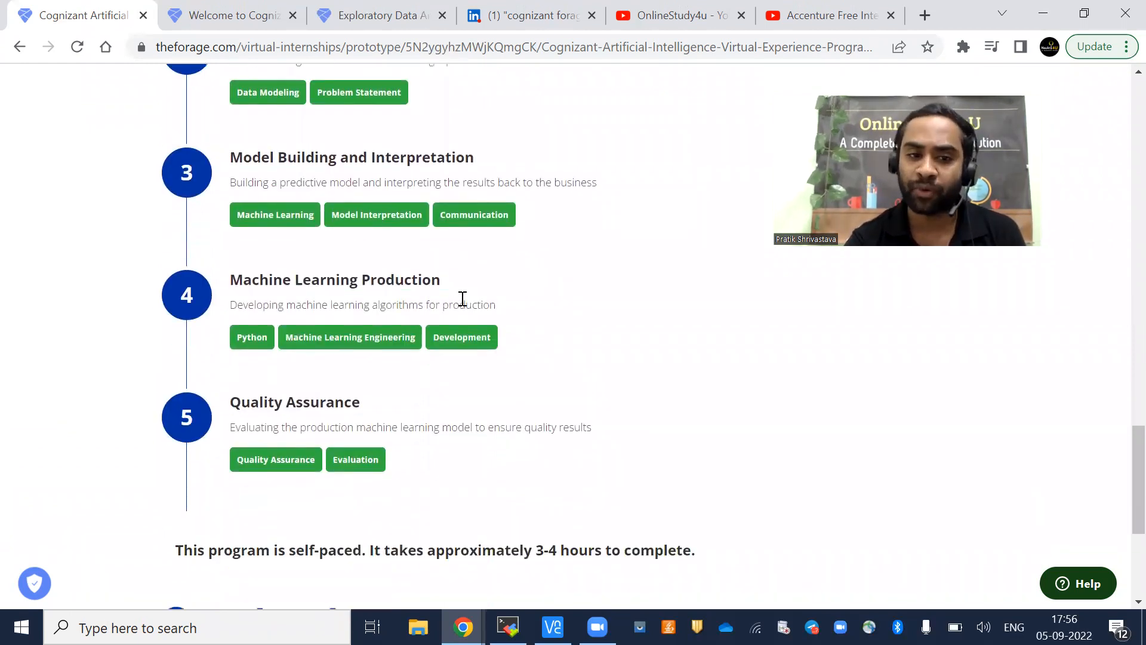
pyautogui.scroll(-3)
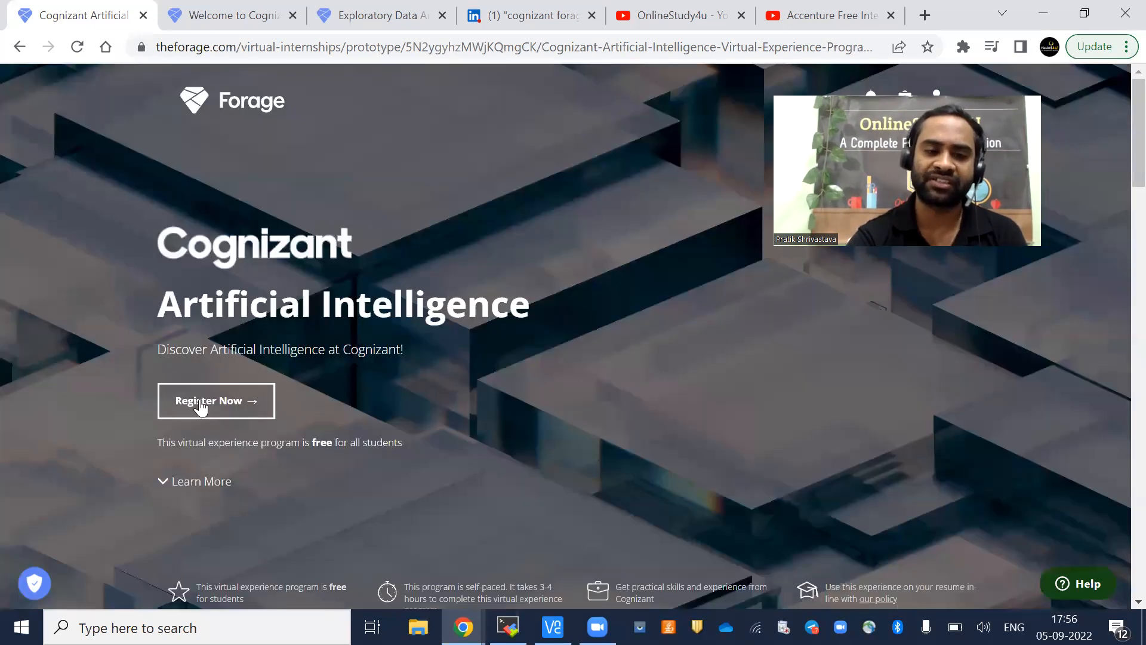
# Step: Start registration for the Cognizant AI program via 'Register Now'
pyautogui.click(207, 401)
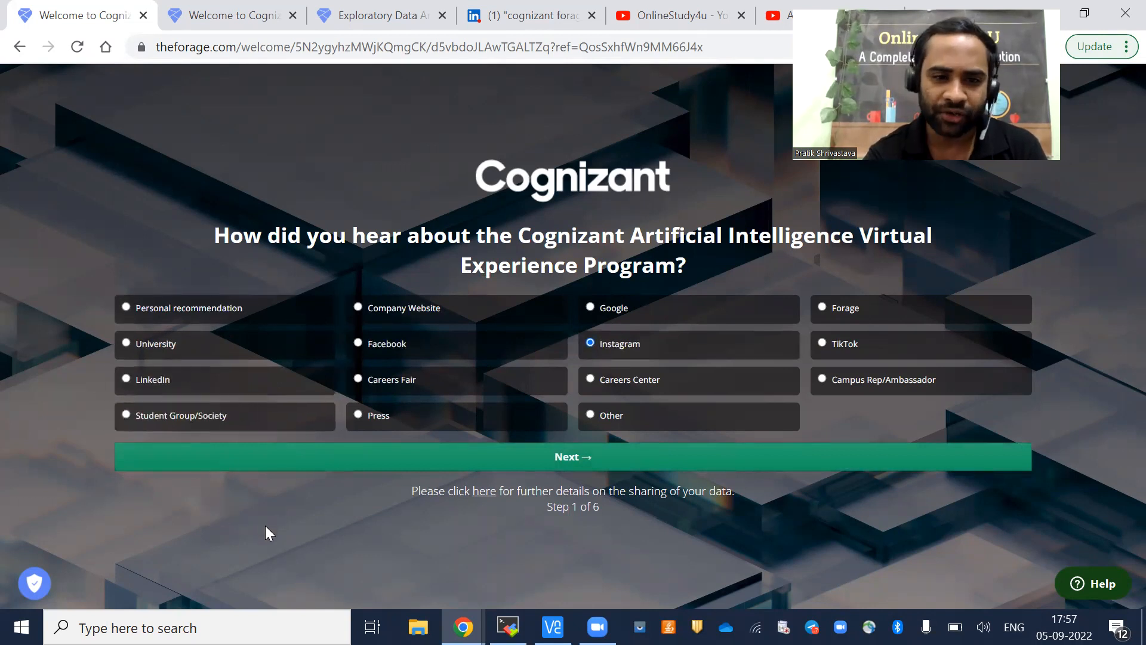
# Step: Answer Instagram as the source and wanting better Cognizant hiring chances as the enrolment reason
pyautogui.click(572, 456)
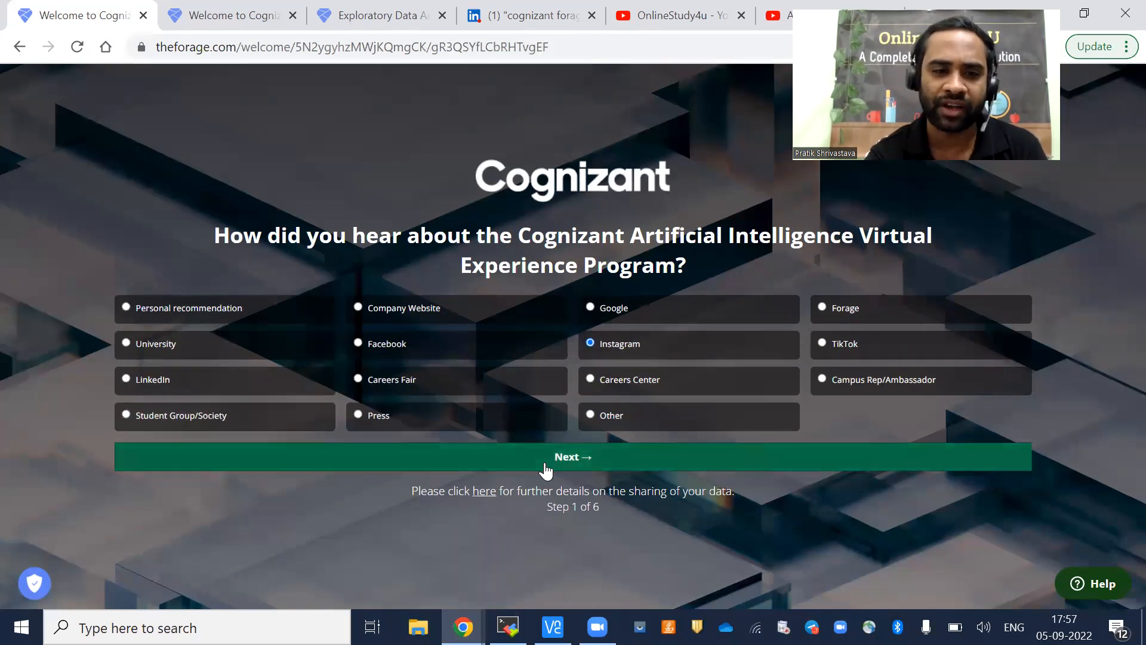
pyautogui.click(573, 457)
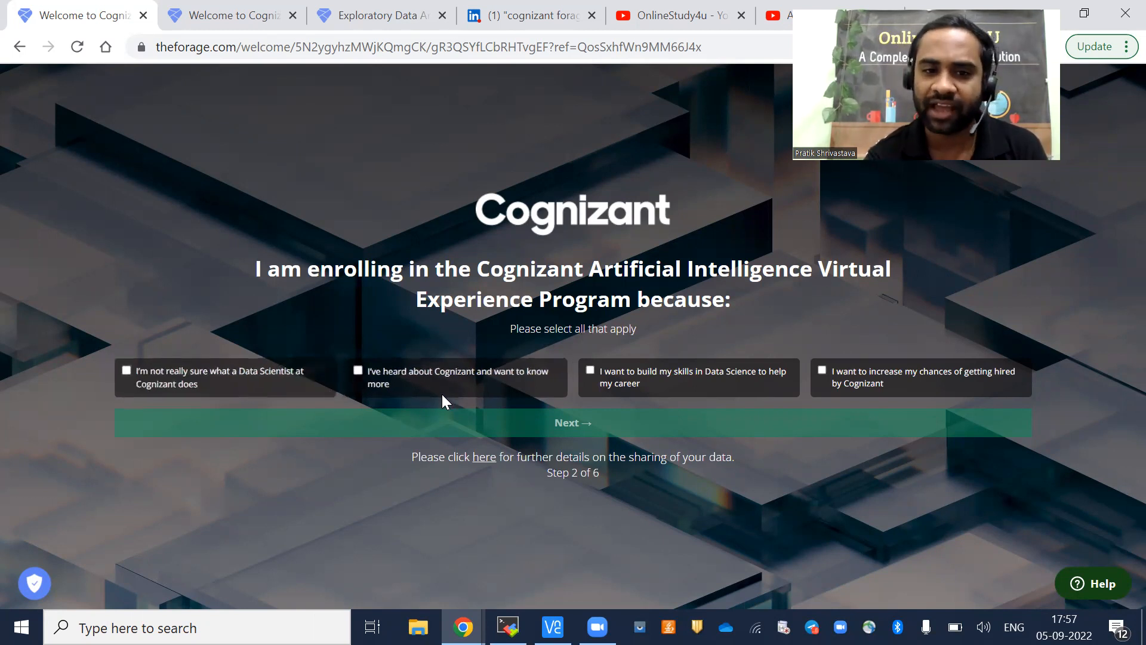
pyautogui.moveTo(679, 395)
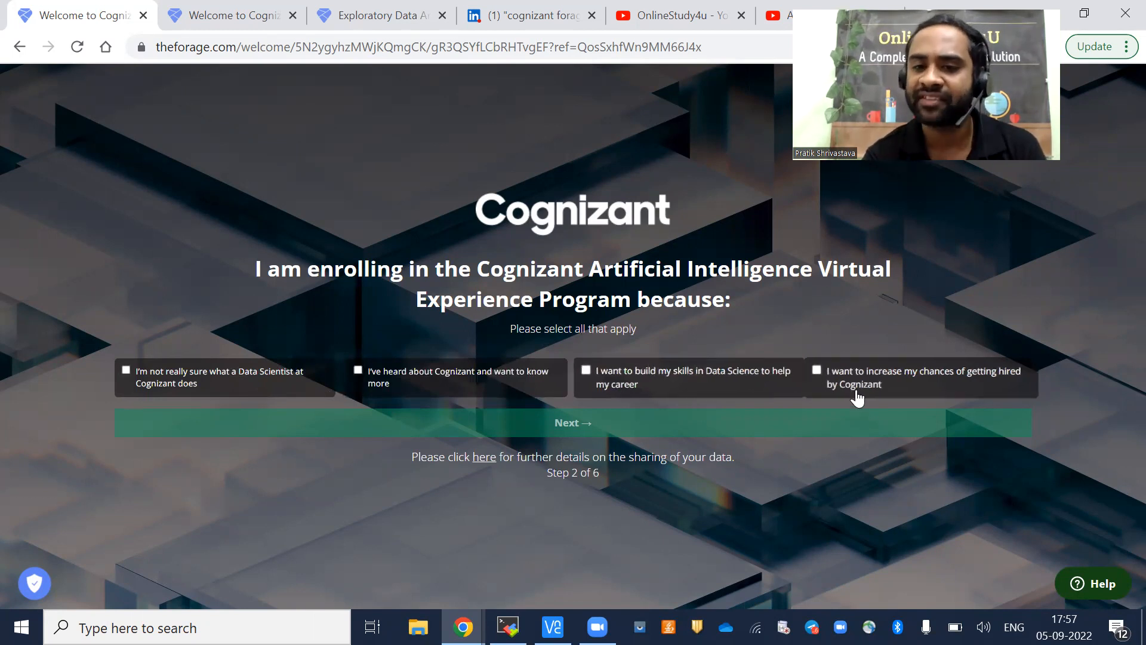
pyautogui.click(817, 370)
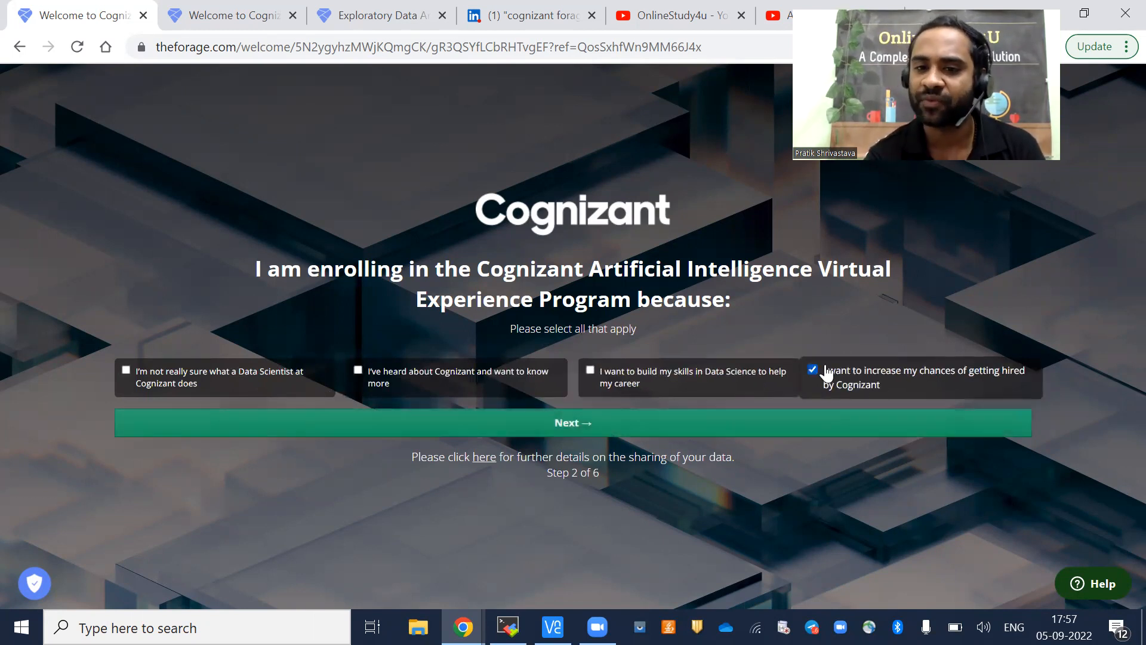
pyautogui.click(572, 423)
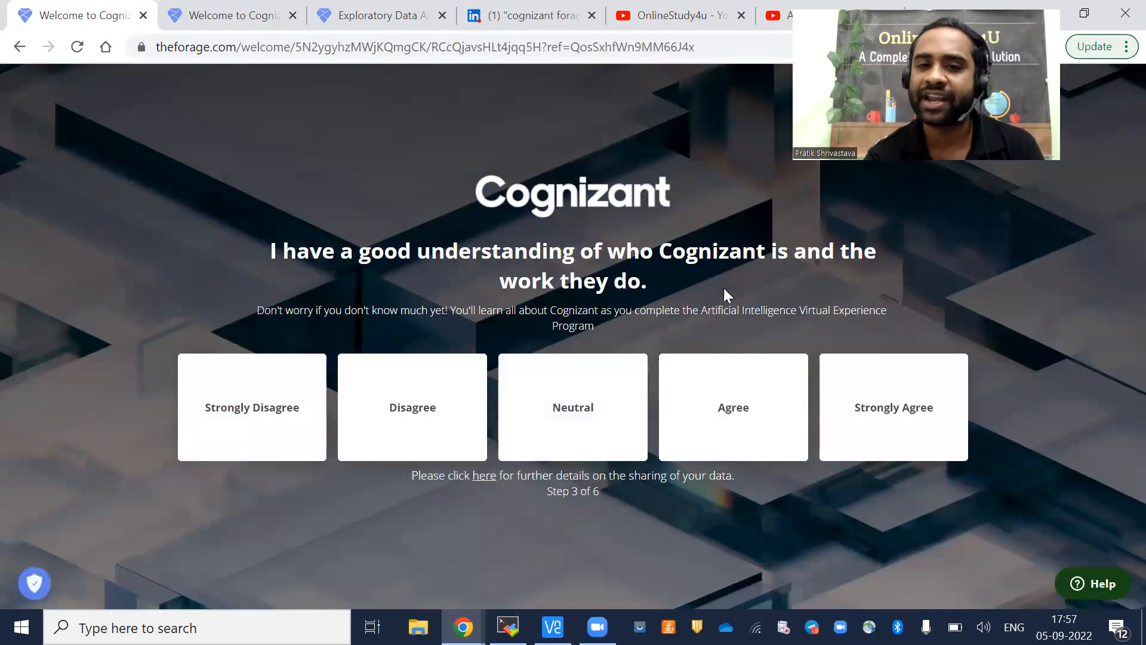
pyautogui.moveTo(661, 302)
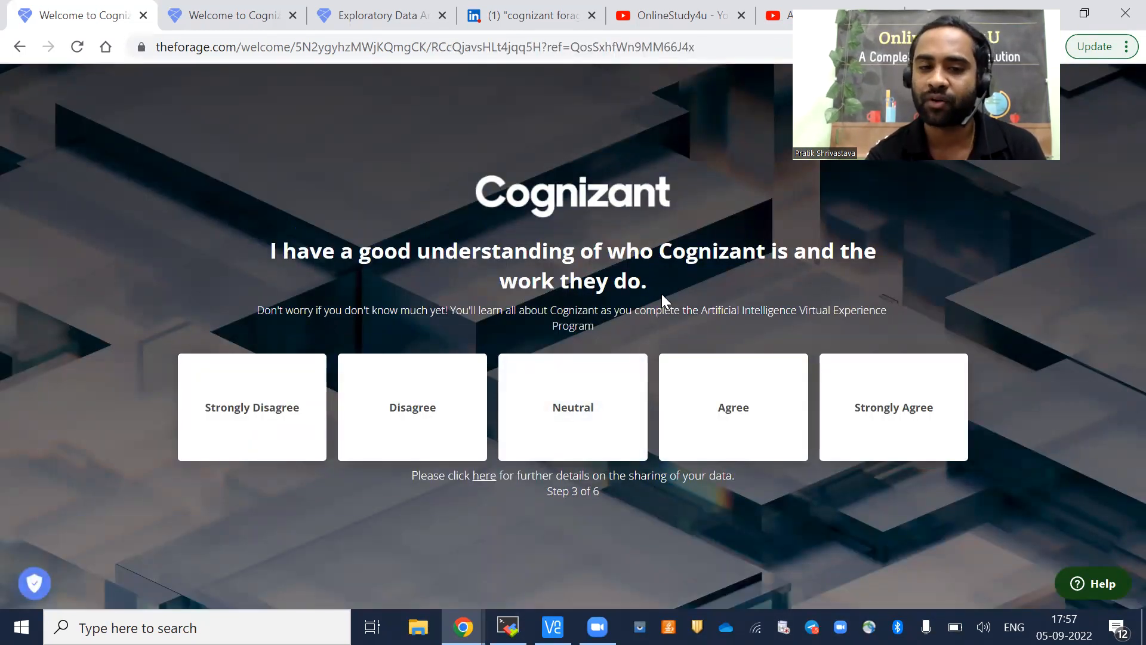
# Step: Agree to understanding Cognizant and being likely to apply, then answer the data-sharing consent
pyautogui.click(733, 406)
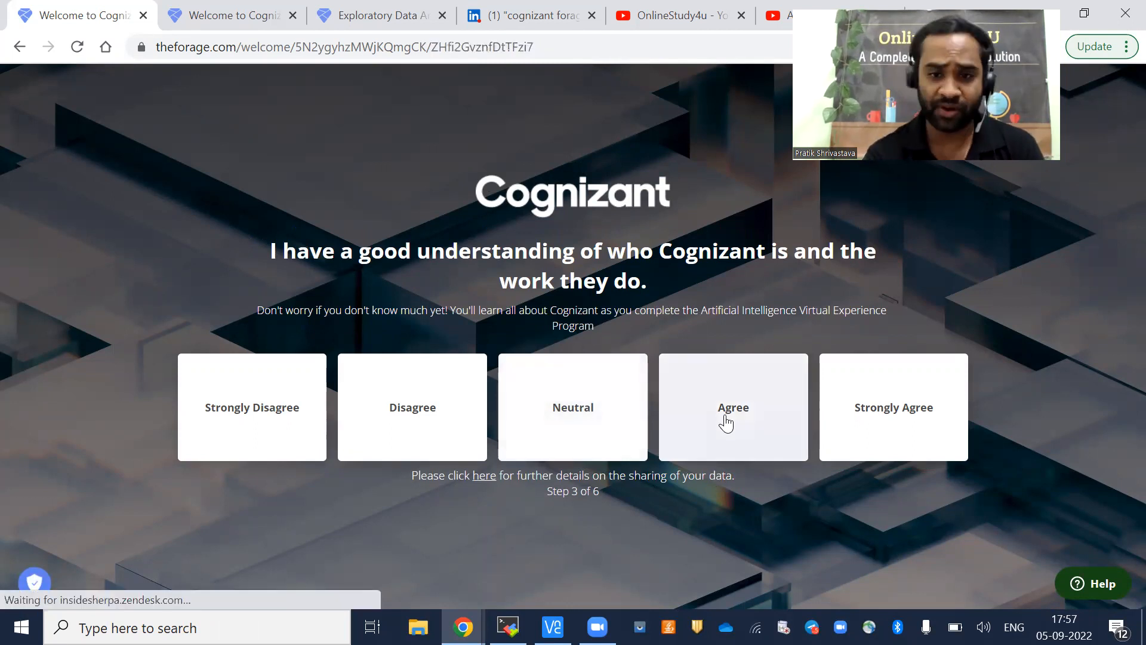
pyautogui.click(733, 407)
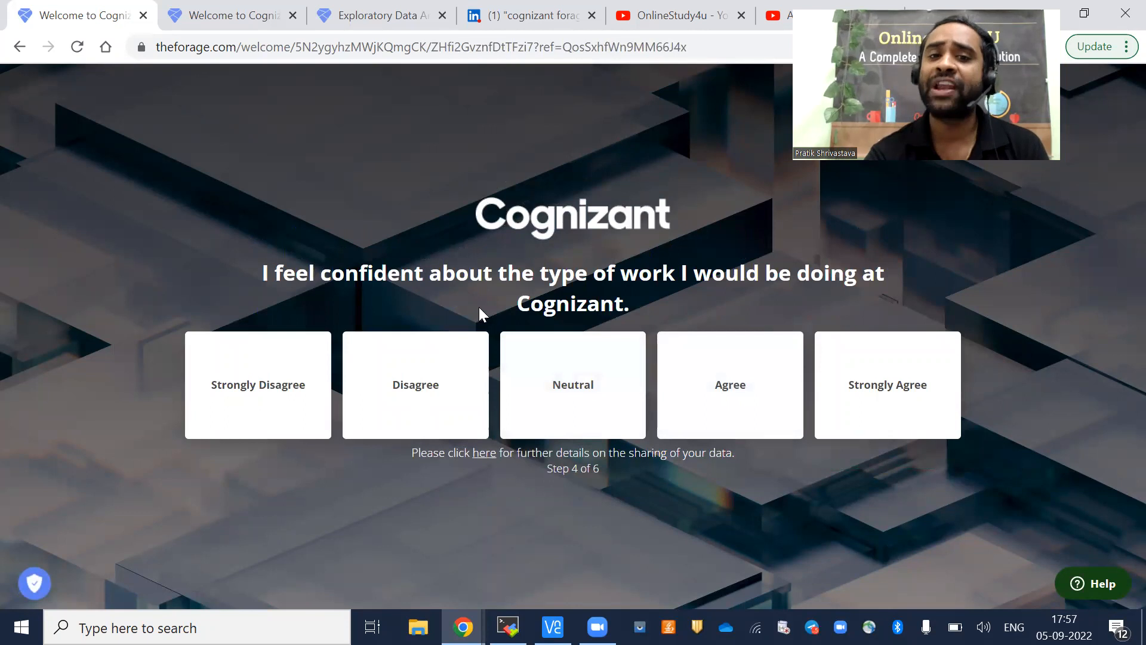
pyautogui.moveTo(736, 311)
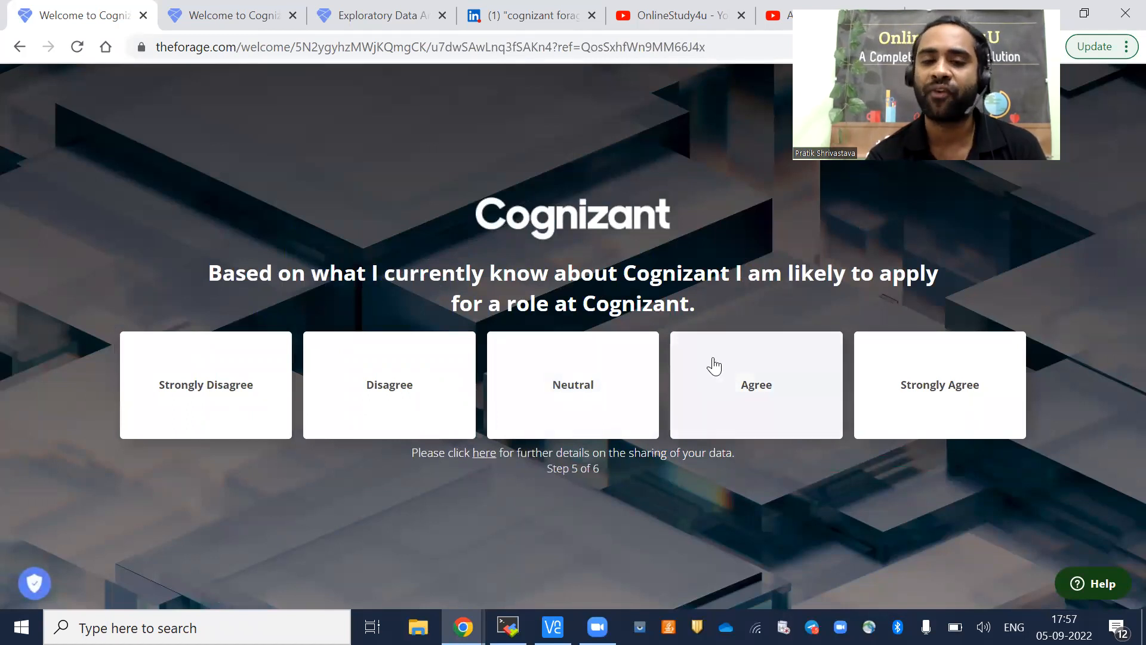
pyautogui.click(756, 385)
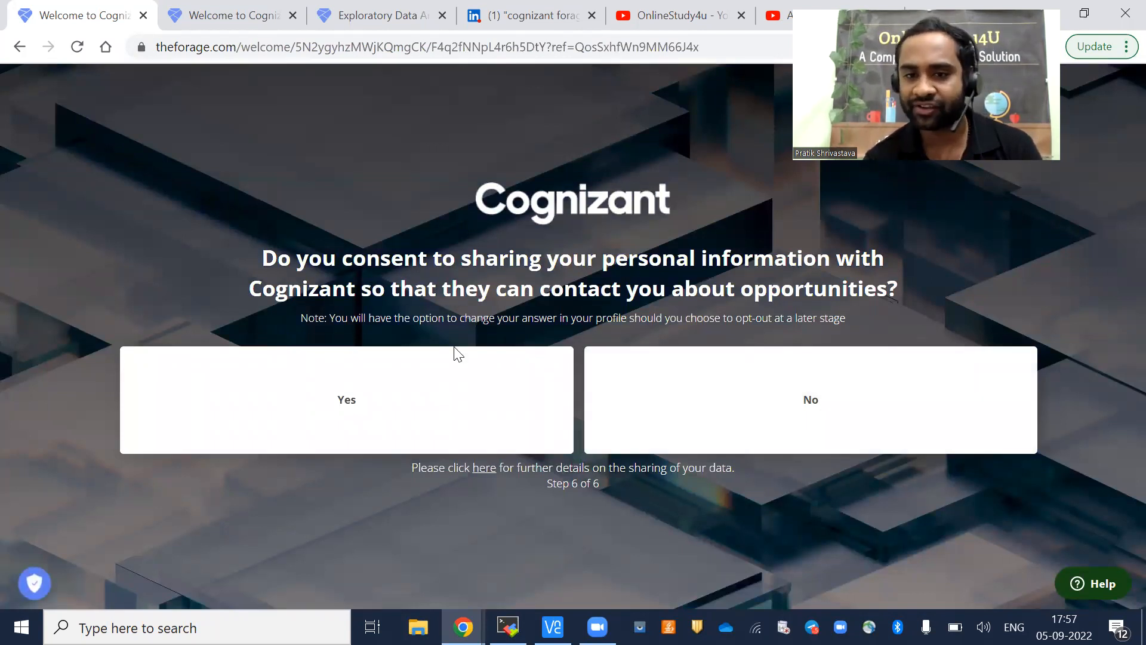
pyautogui.click(346, 399)
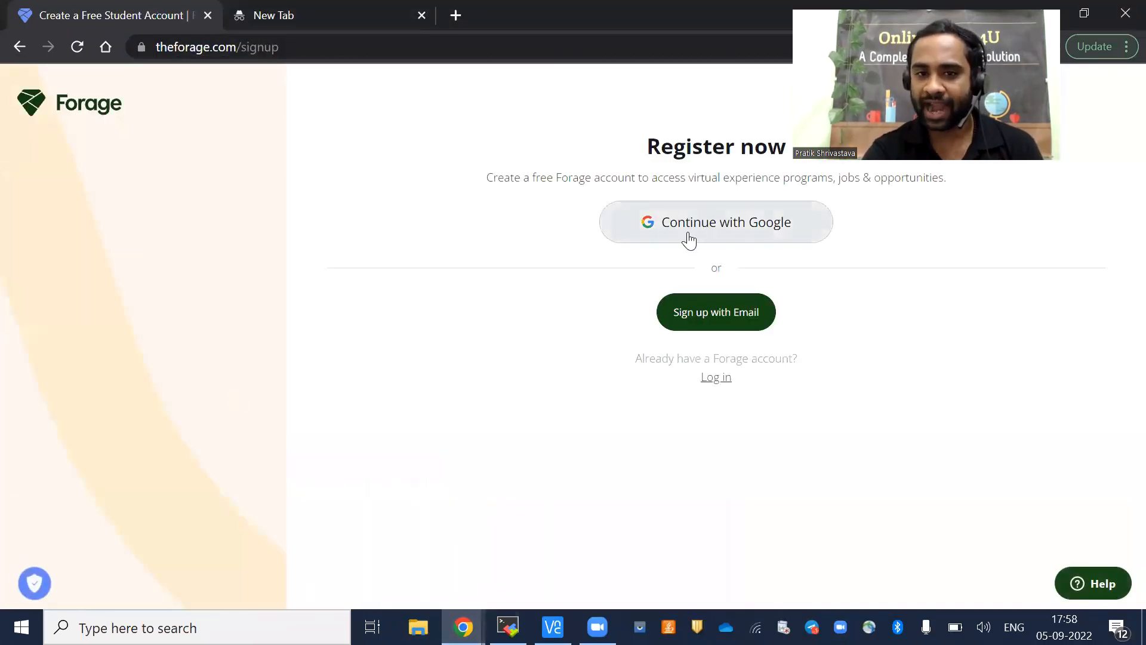
# Step: Choose 'Continue with Google' to sign up for a Forage account
pyautogui.click(715, 222)
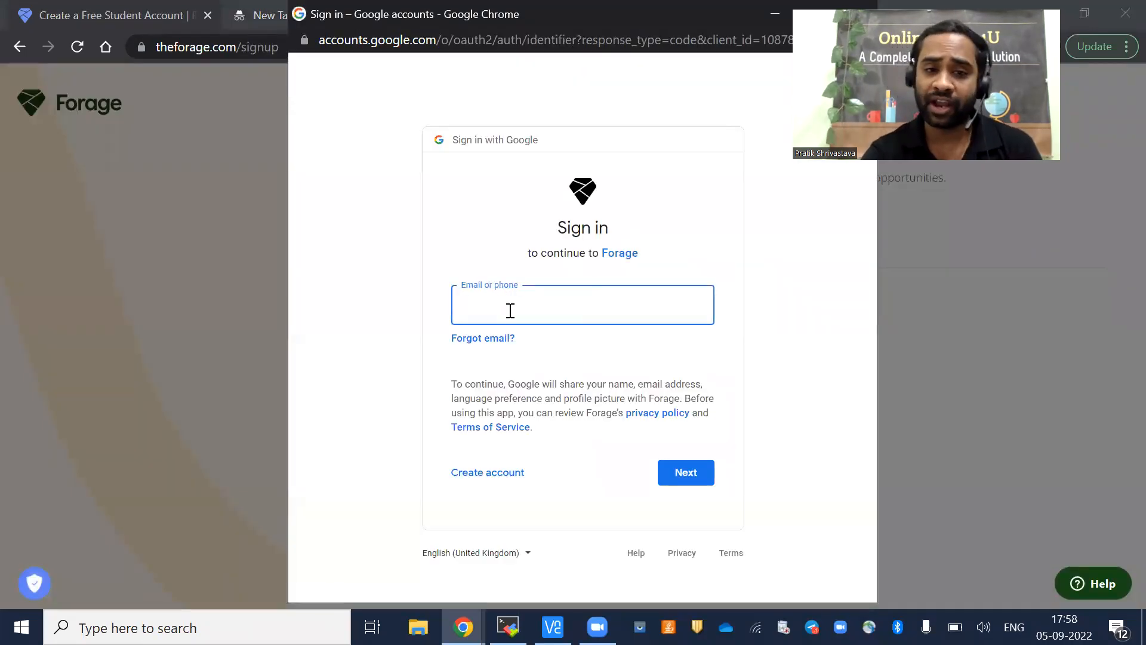
pyautogui.moveTo(558, 344)
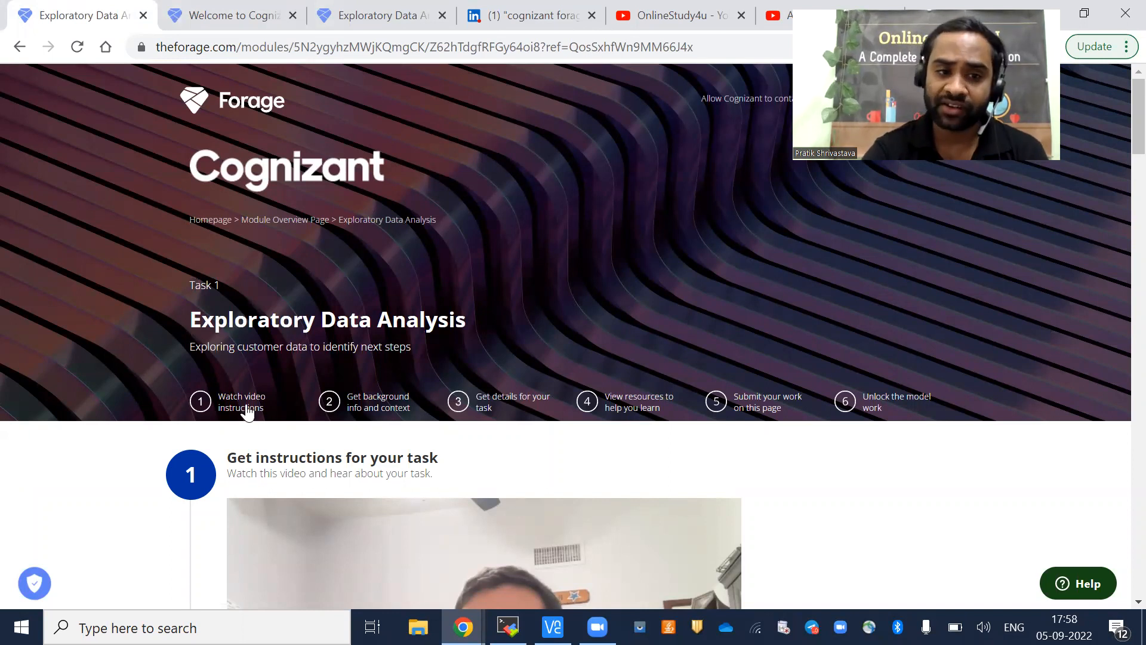
pyautogui.moveTo(413, 438)
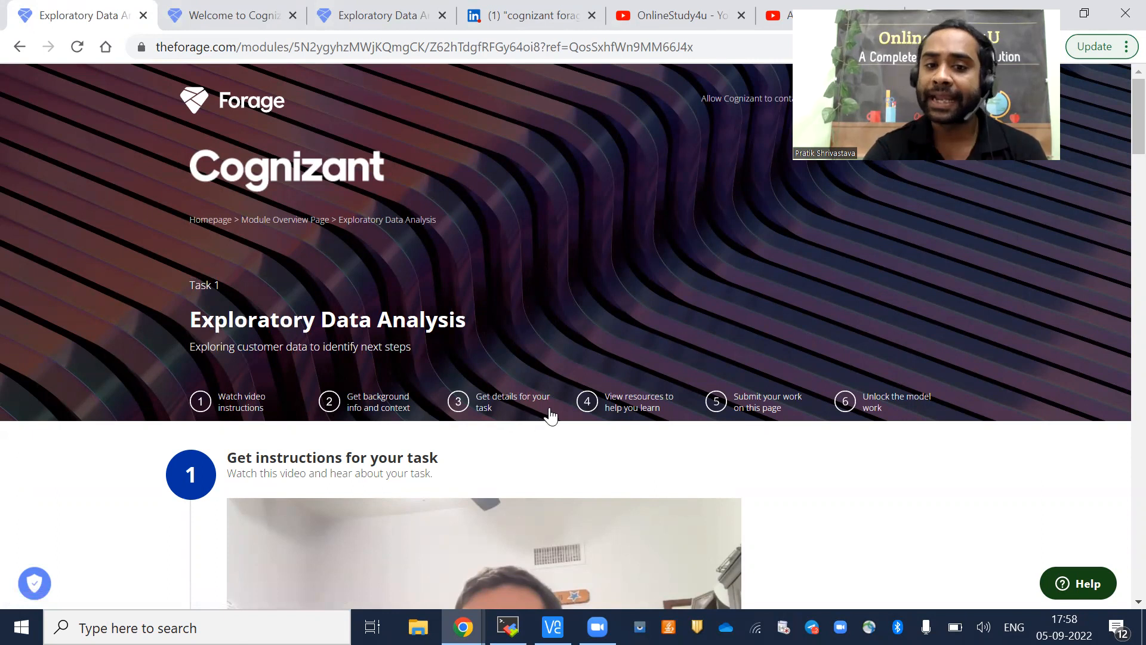
pyautogui.moveTo(676, 426)
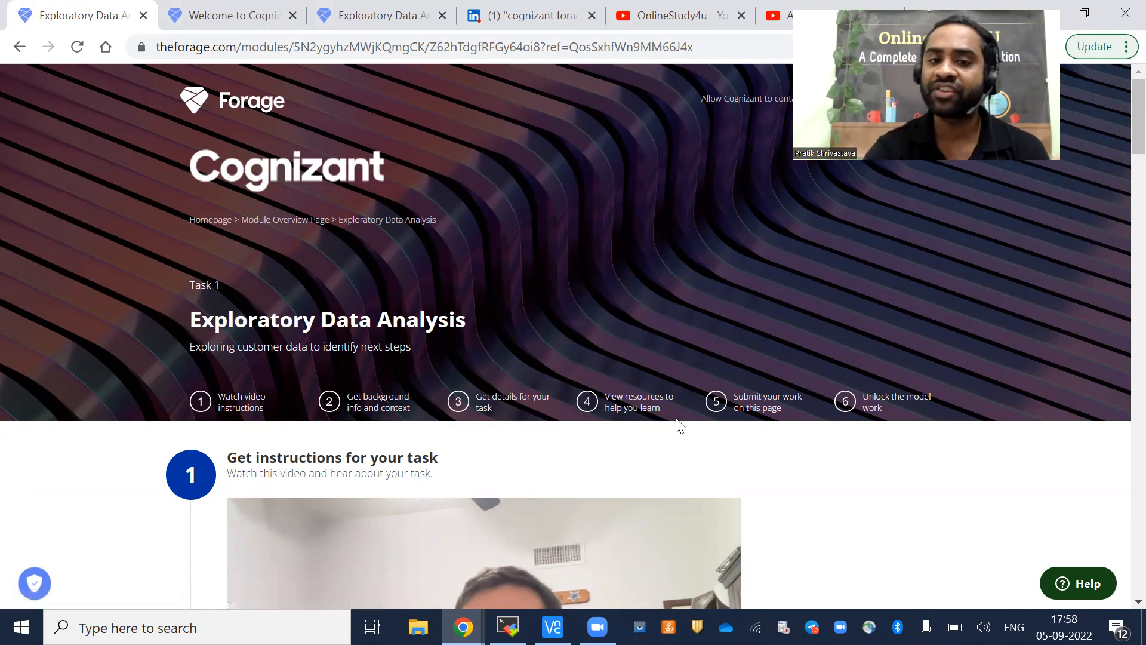
pyautogui.moveTo(800, 430)
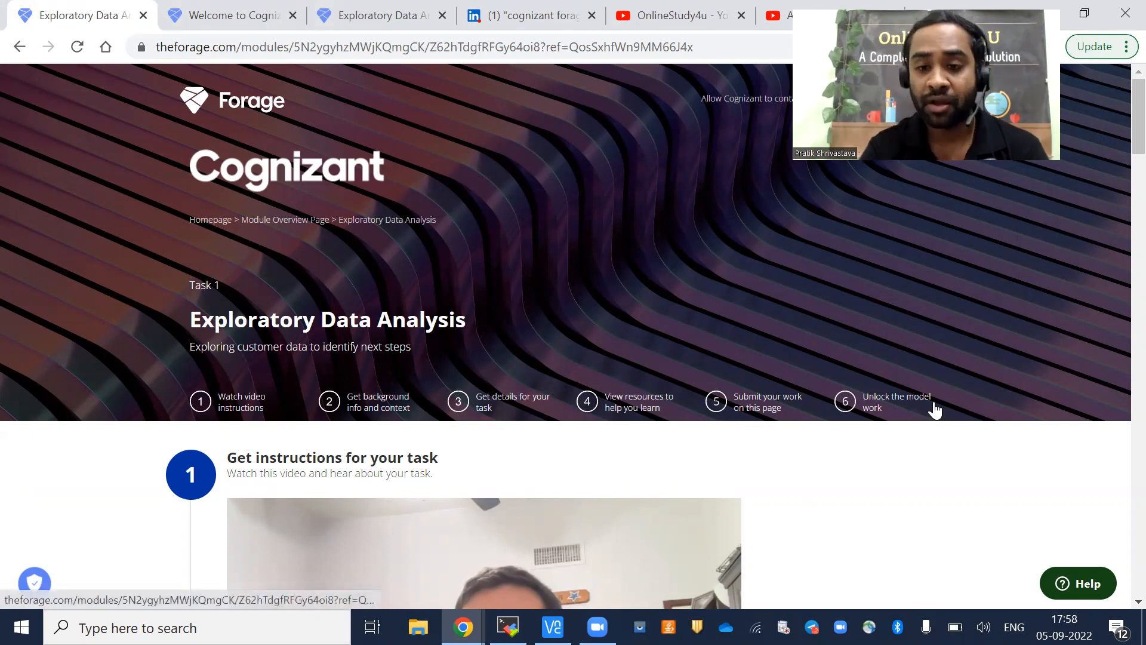
pyautogui.moveTo(893, 401)
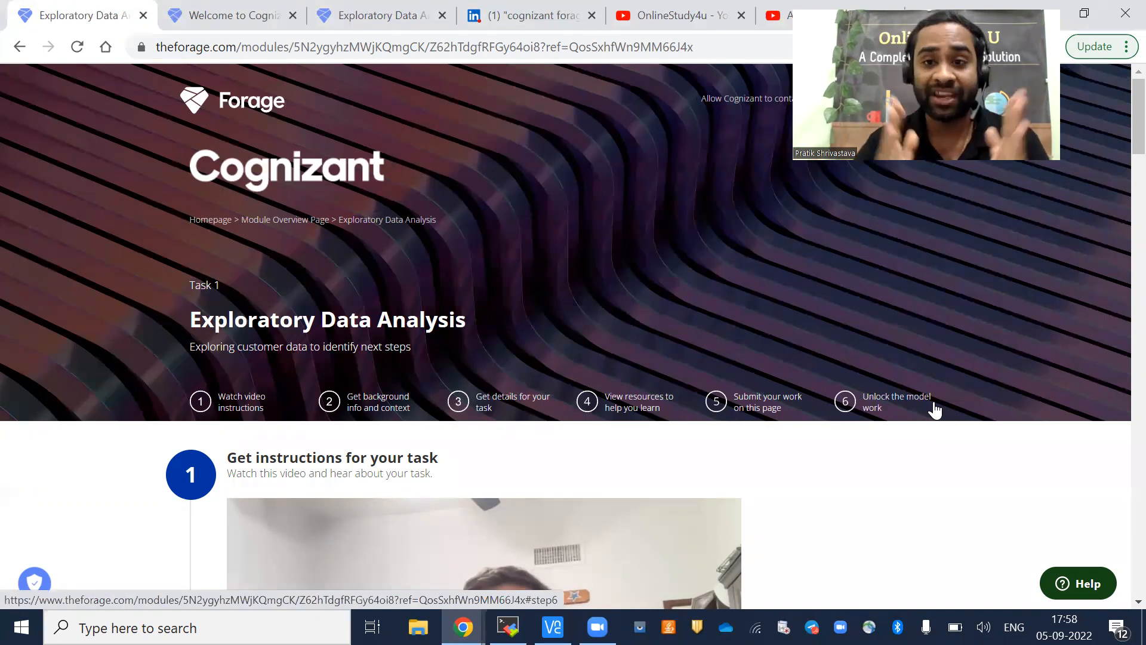
pyautogui.moveTo(933, 285)
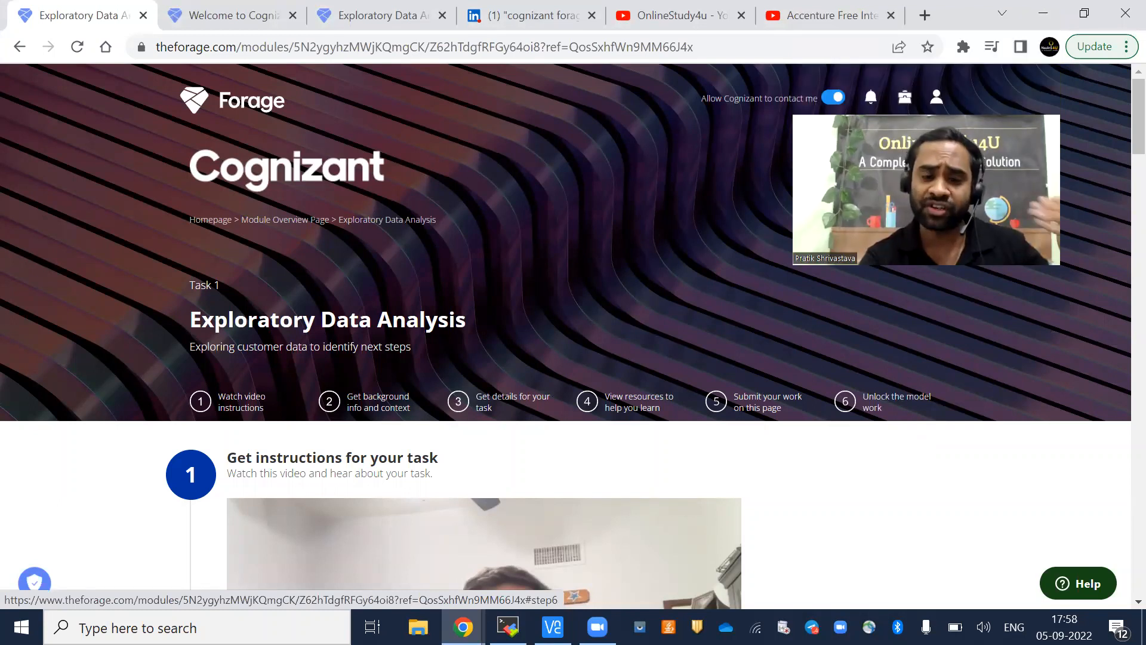
pyautogui.moveTo(748, 365)
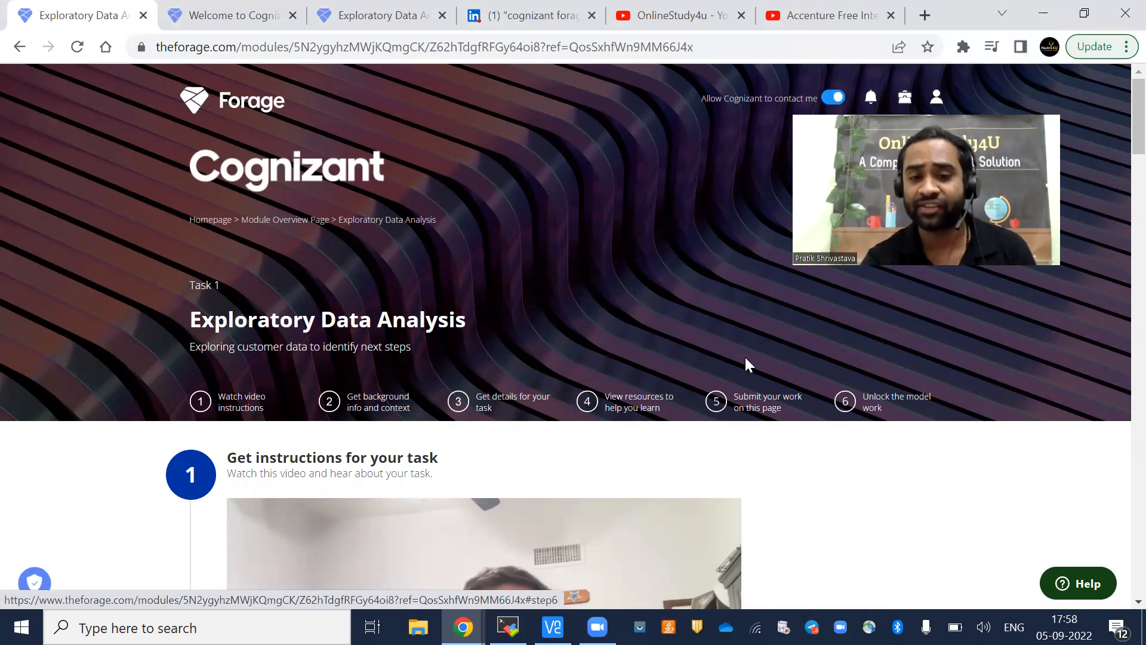
pyautogui.moveTo(857, 535)
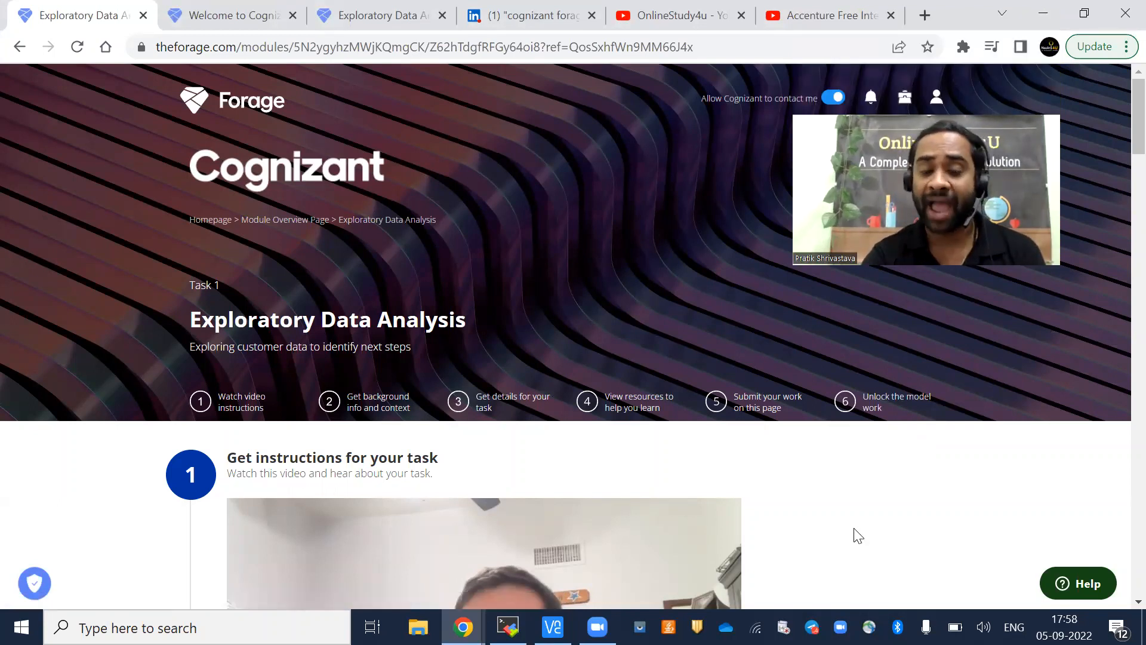
# Step: Read the Task 1 Exploratory Data Analysis background, task steps and resources sections
pyautogui.scroll(-3)
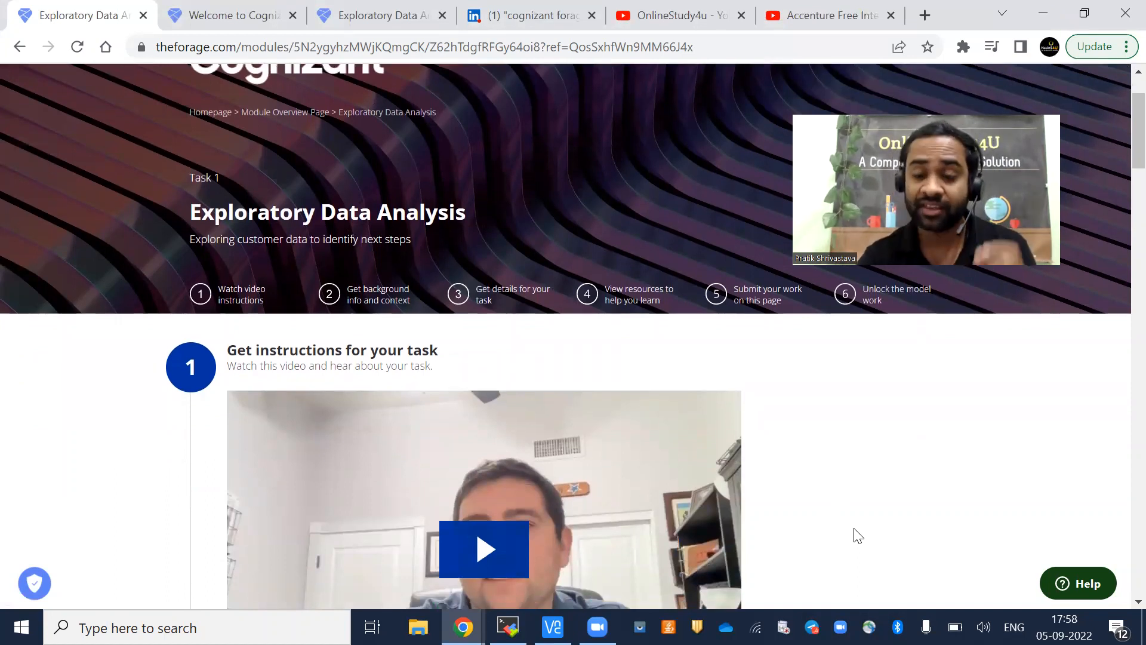
pyautogui.scroll(-3)
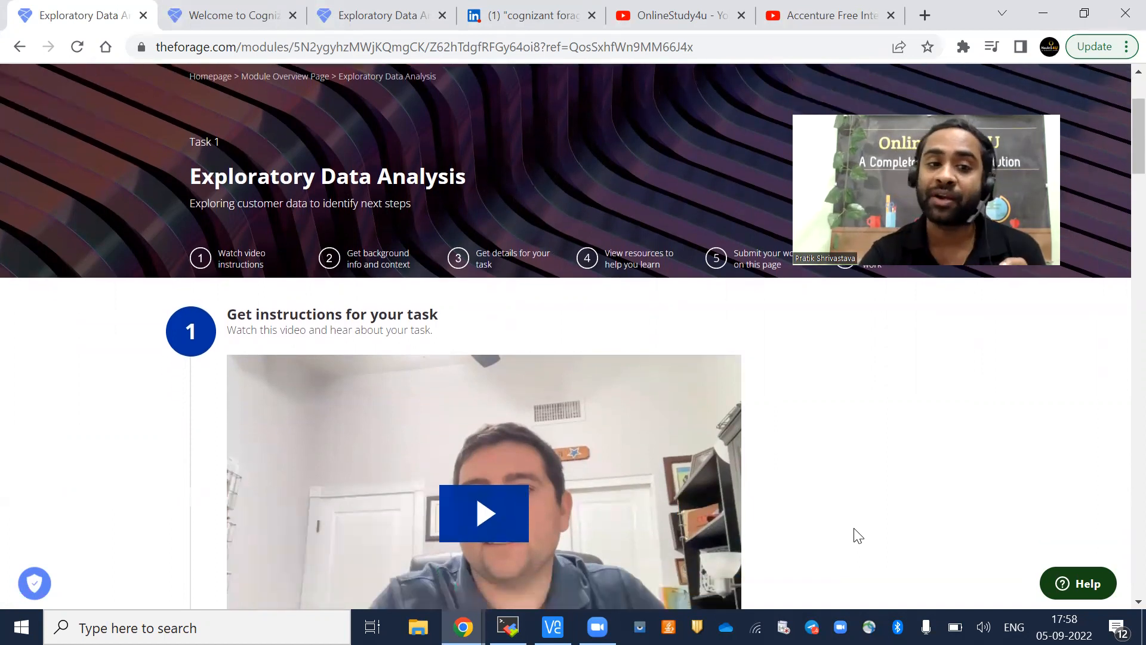
pyautogui.scroll(-3)
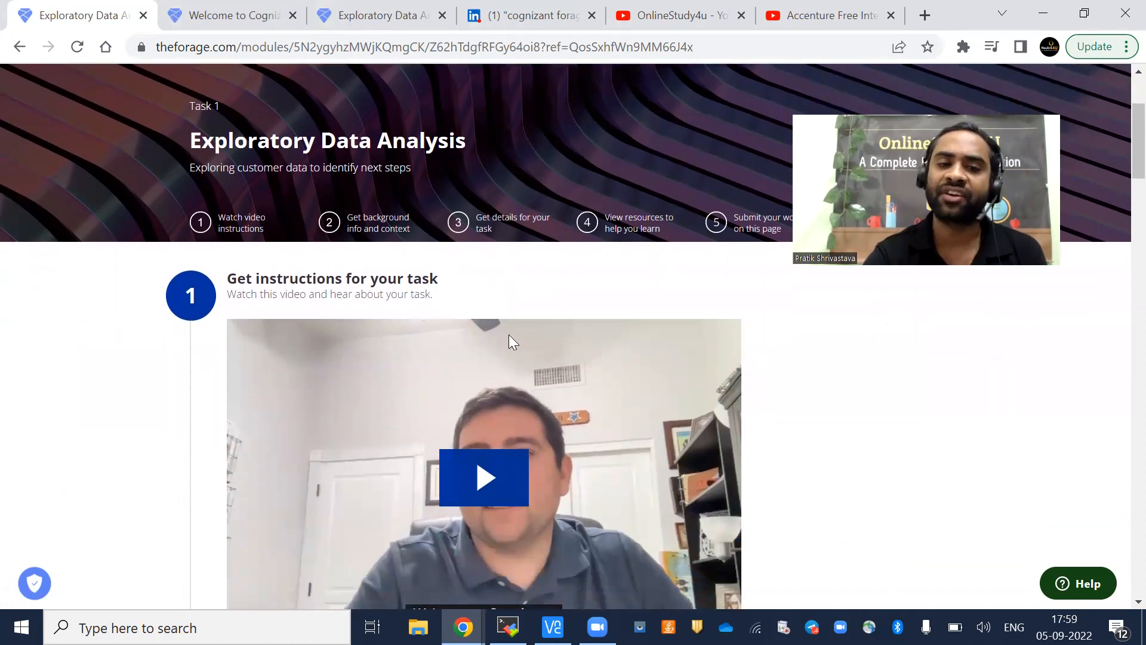
pyautogui.scroll(-3)
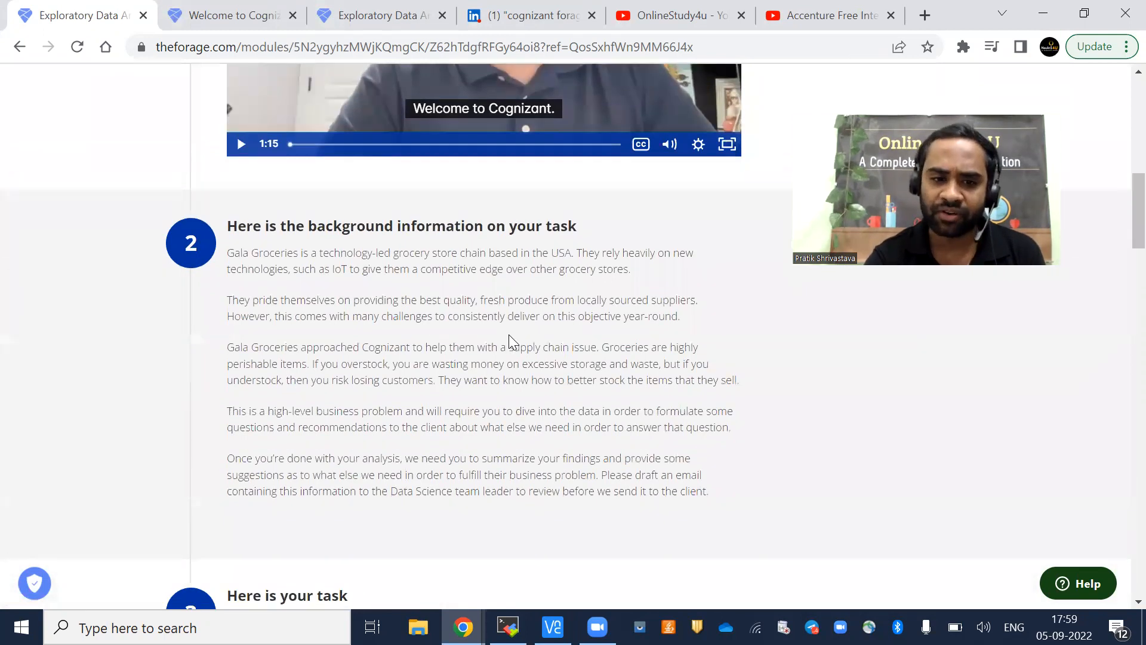
pyautogui.scroll(-3)
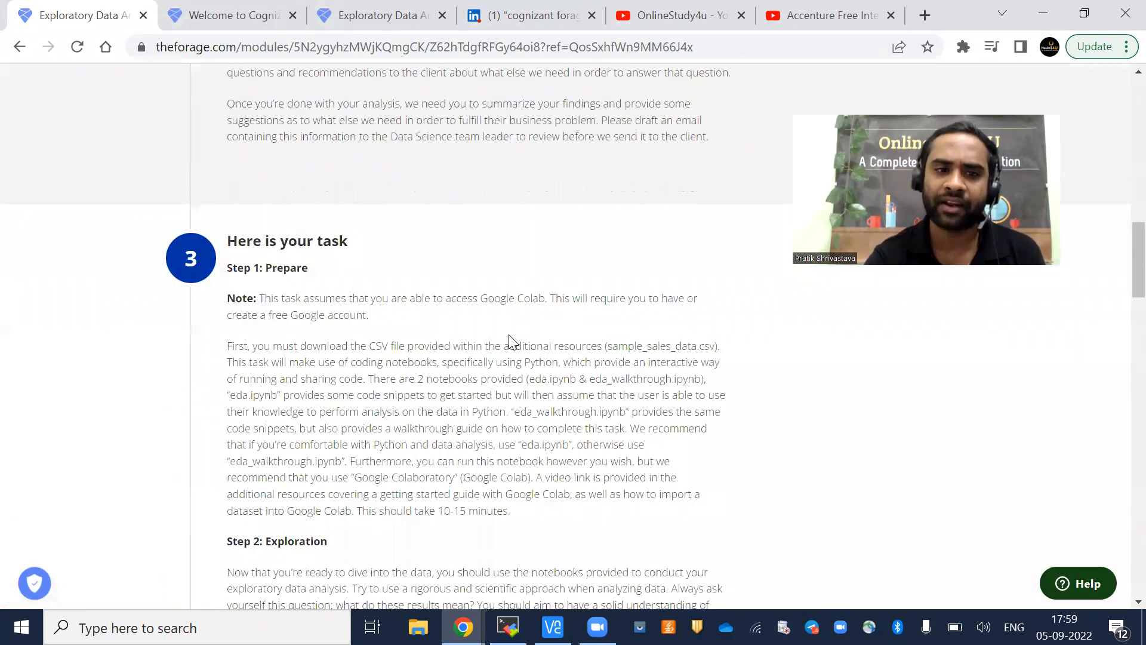
pyautogui.scroll(-3)
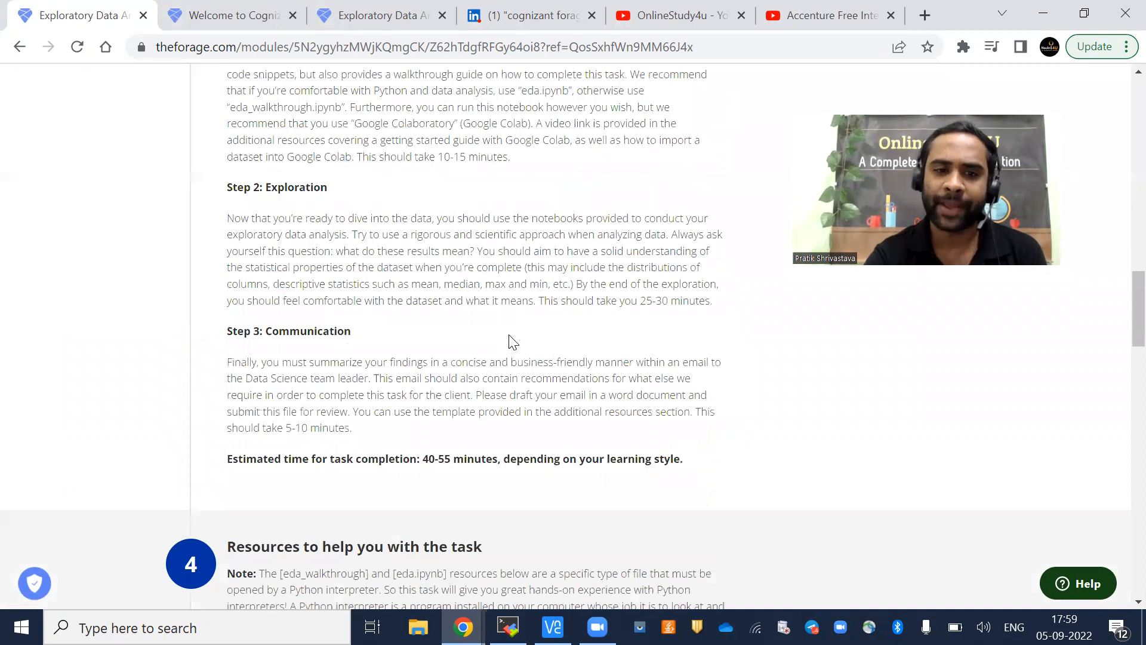
pyautogui.scroll(-3)
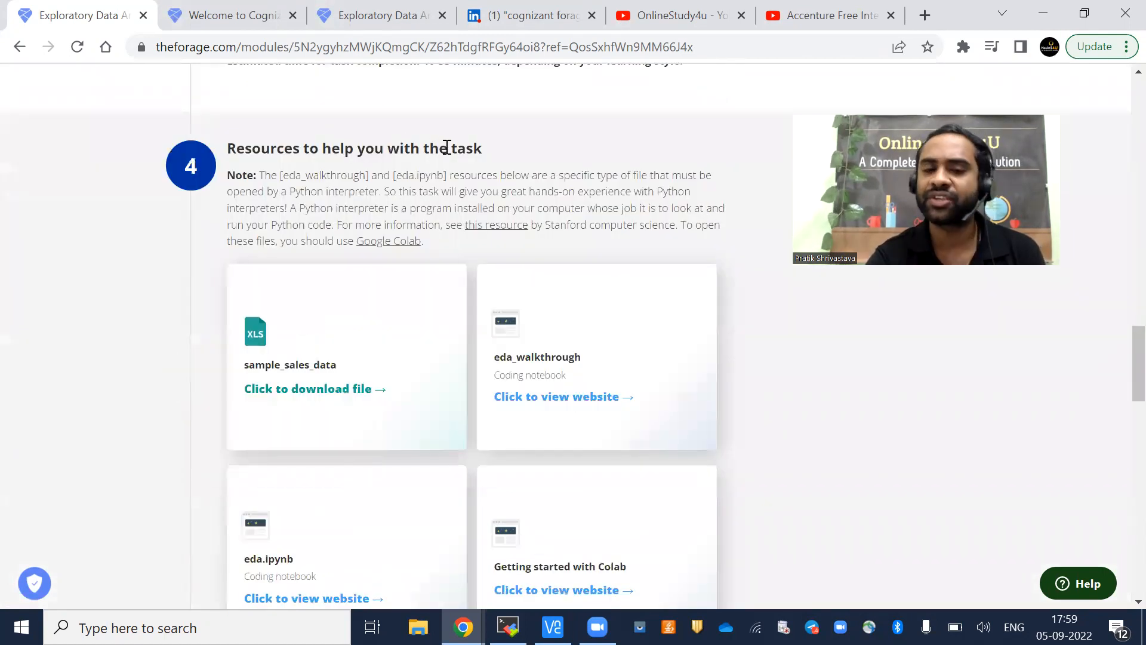
pyautogui.scroll(-3)
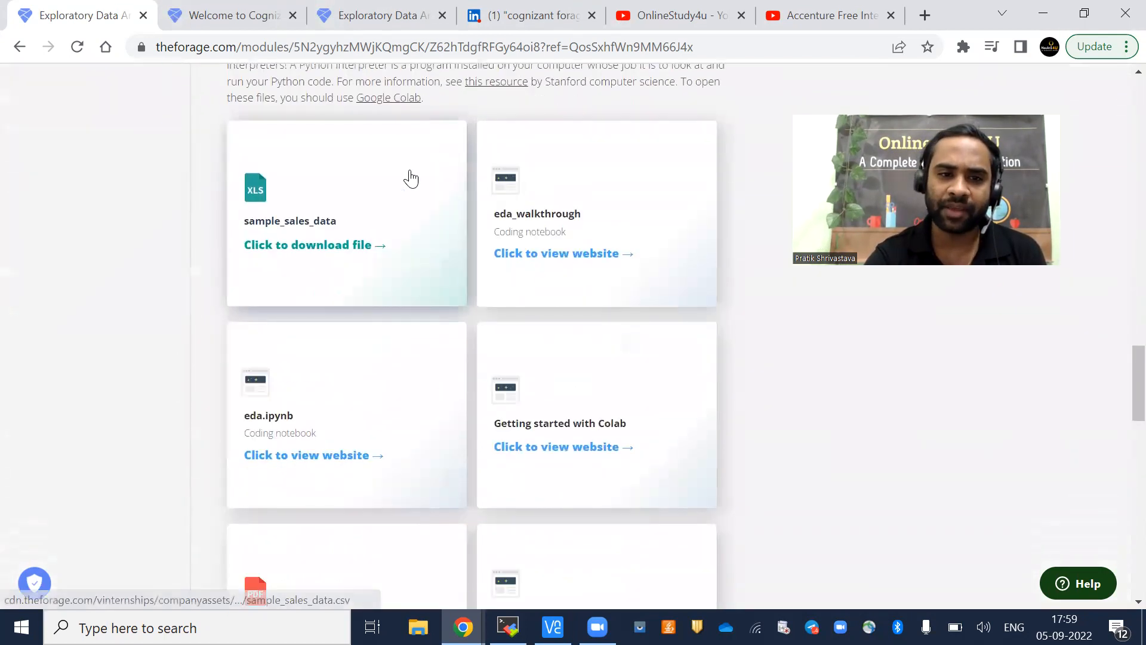
pyautogui.moveTo(314, 454)
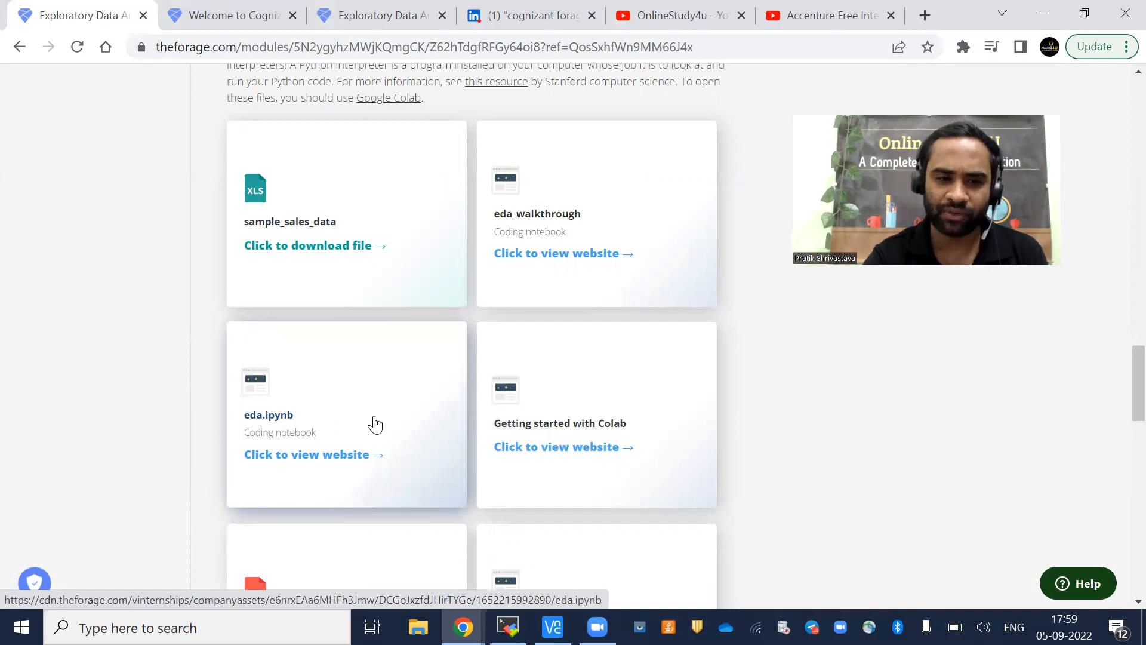
# Step: Review the Submit your work and locked model work sections, then go to the OnlineStudy4u channel
pyautogui.scroll(-3)
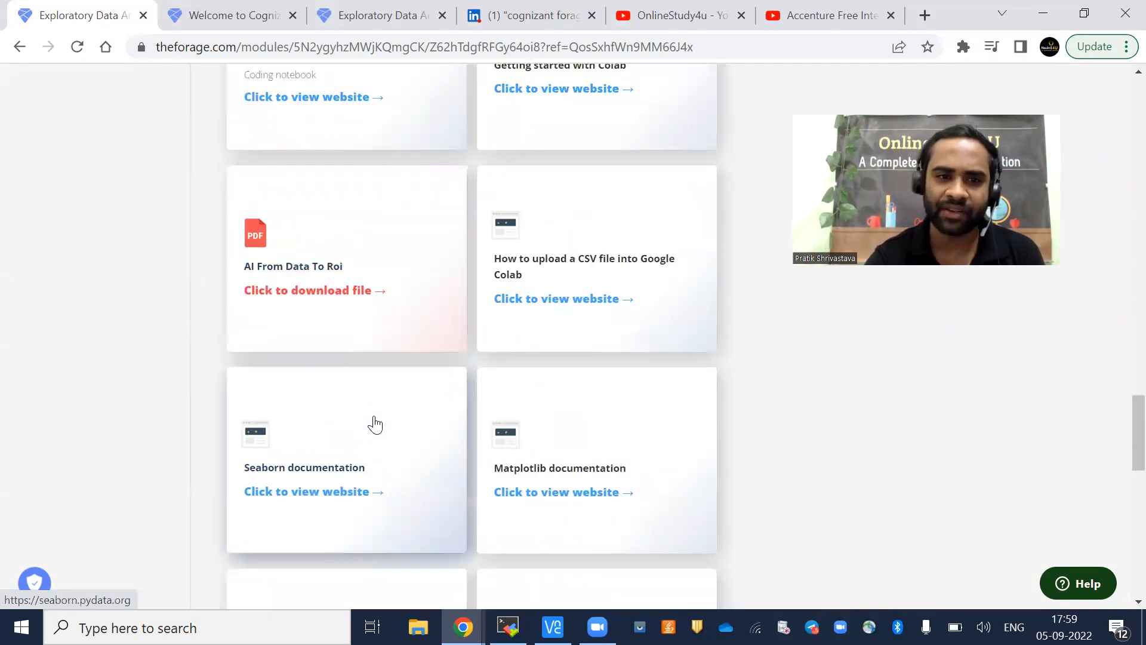
pyautogui.scroll(-3)
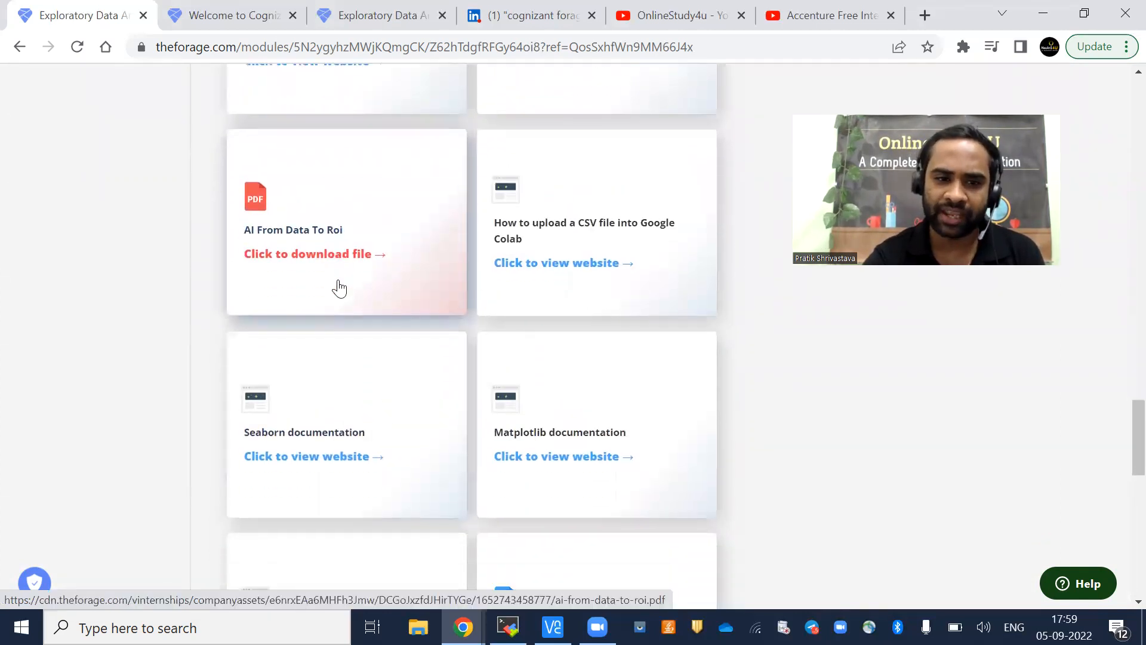
pyautogui.scroll(-3)
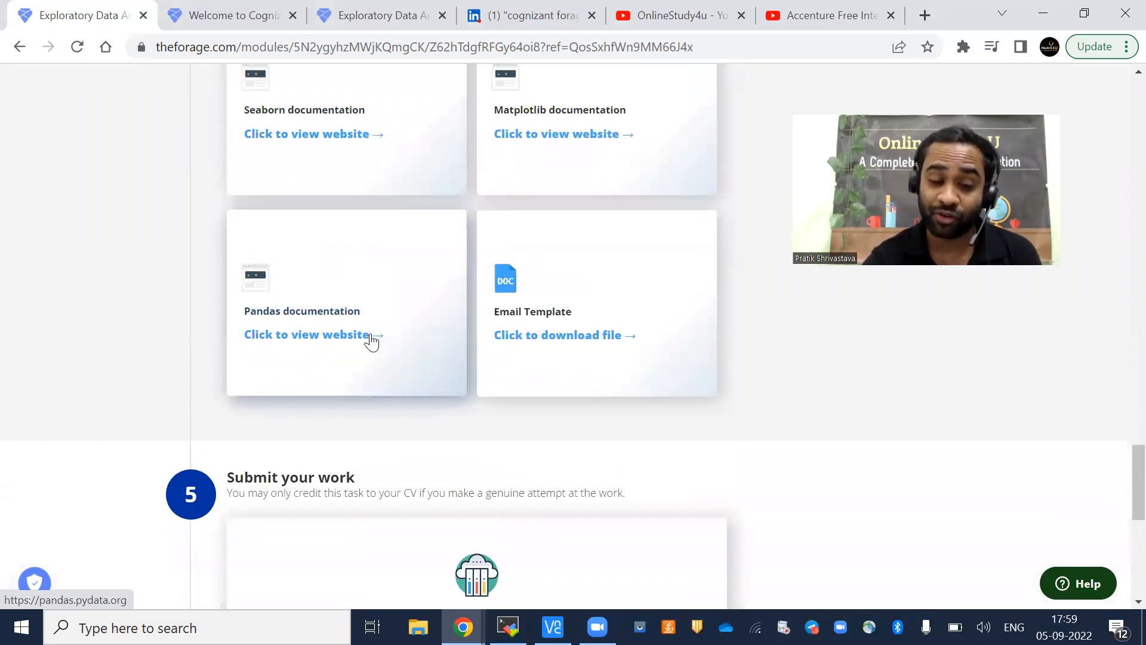
pyautogui.scroll(-3)
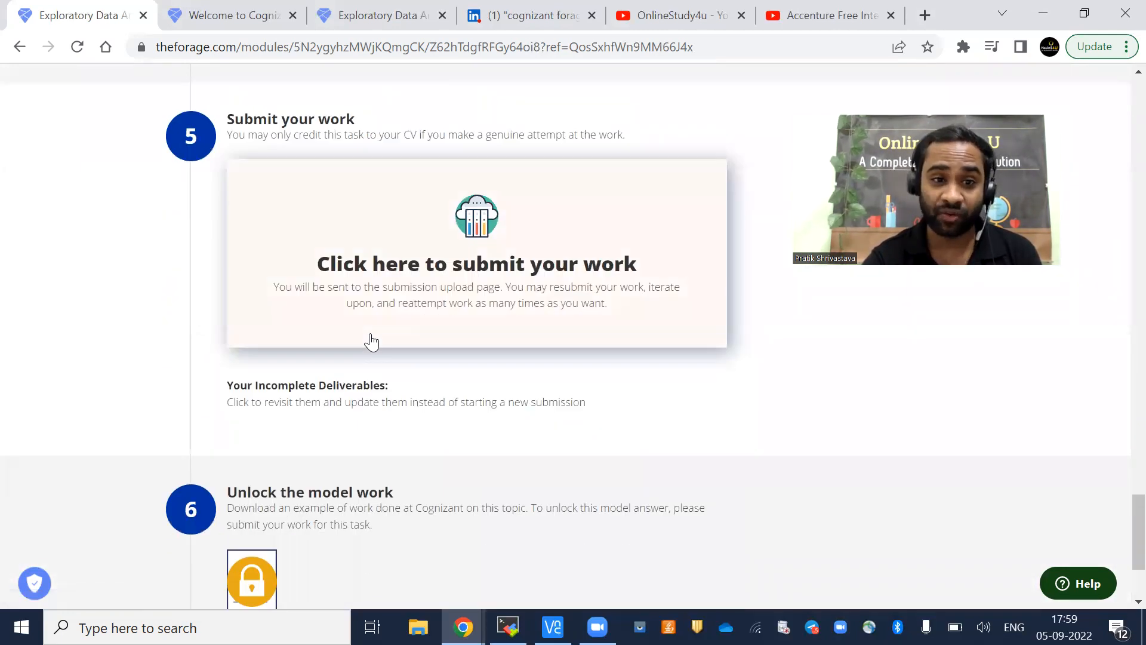
pyautogui.scroll(-3)
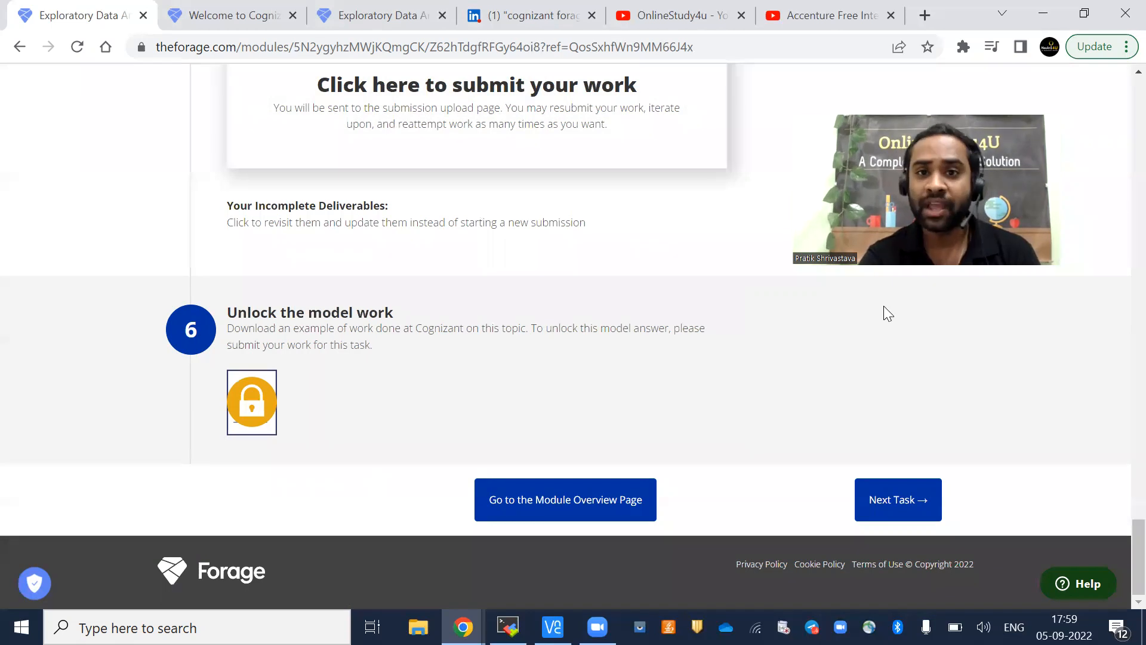
pyautogui.click(679, 15)
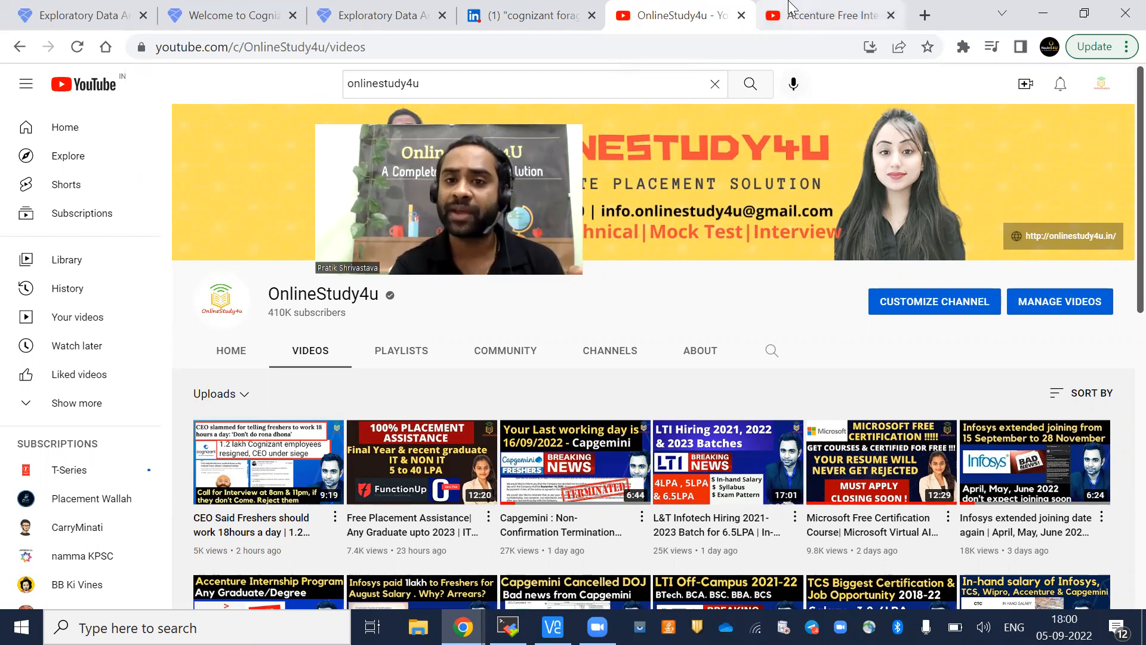
# Step: View the Accenture Free Internship video's description links and pinned certificate comments
pyautogui.click(830, 15)
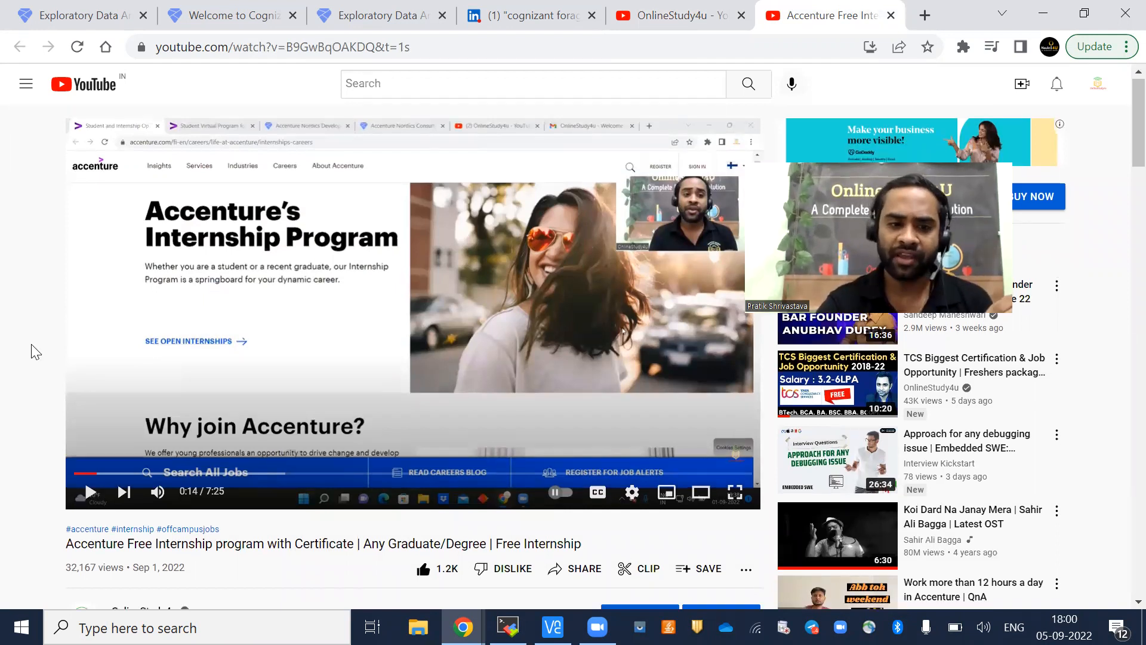
pyautogui.scroll(-3)
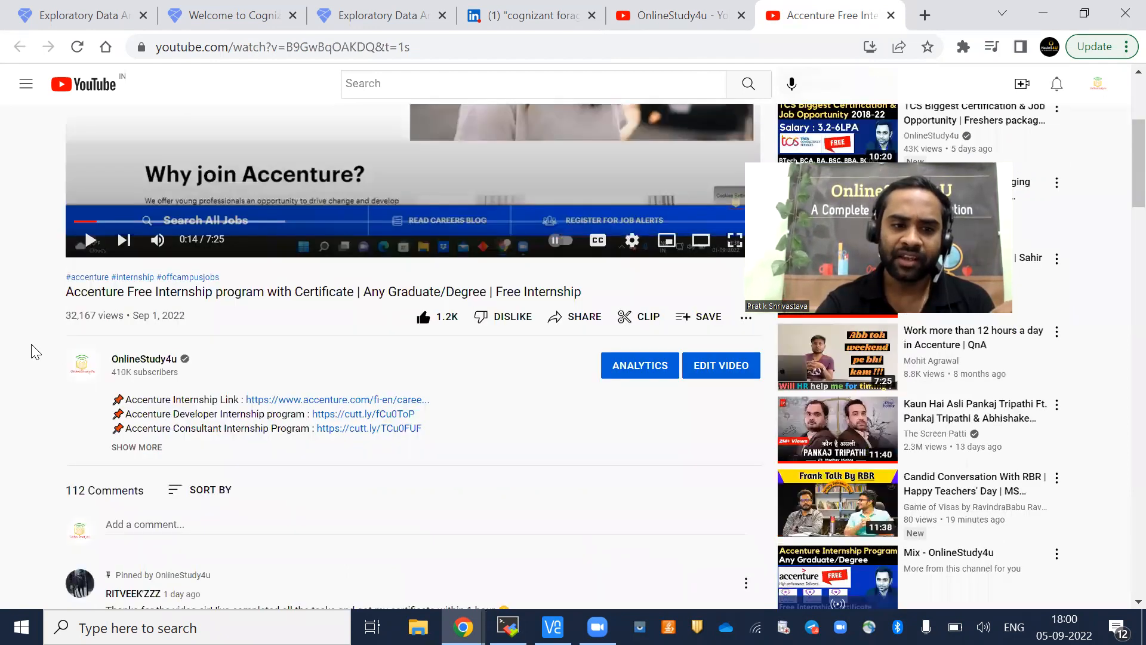
pyautogui.scroll(-3)
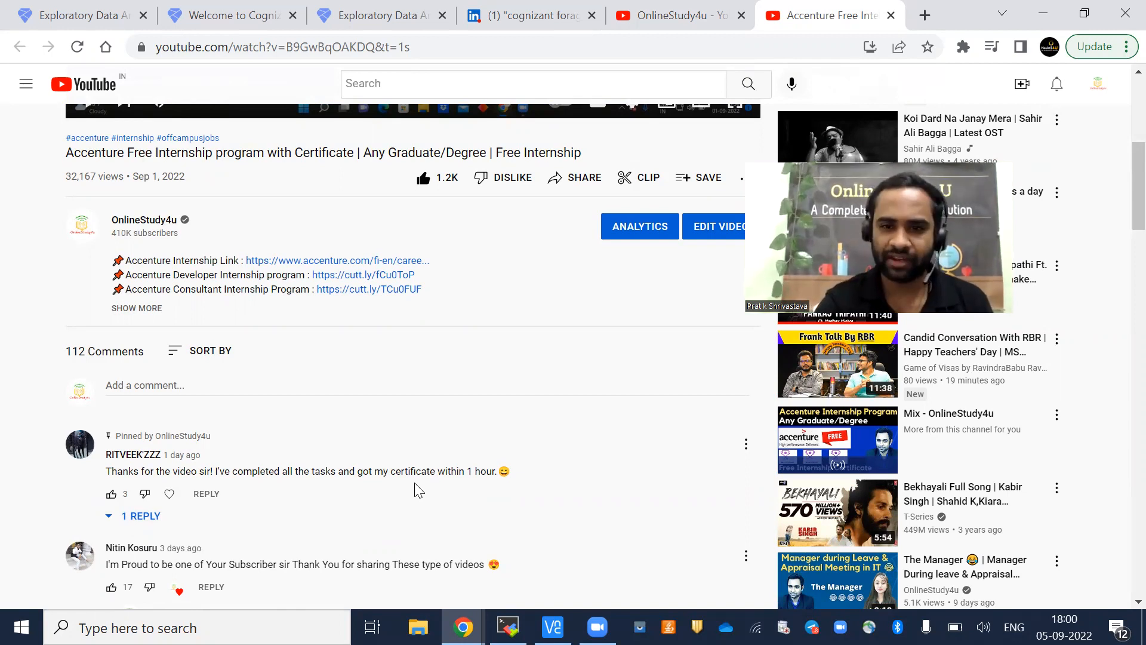
pyautogui.scroll(-3)
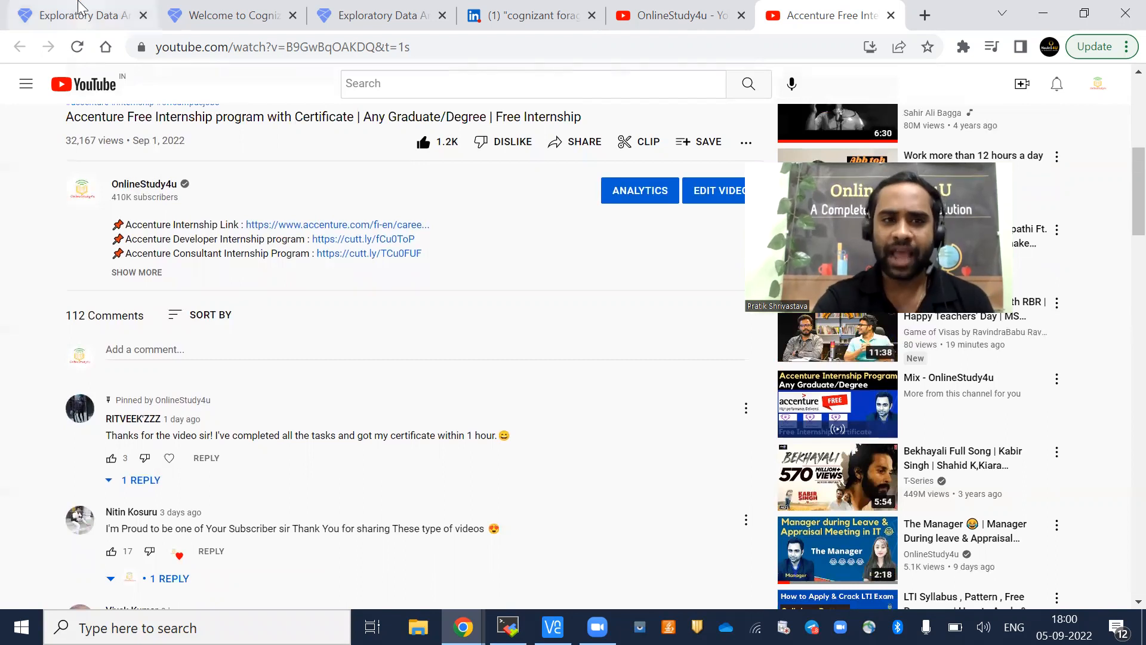
# Step: Review the LinkedIn Cognizant Forage certificate search results, then return to the Forage task page
pyautogui.click(369, 14)
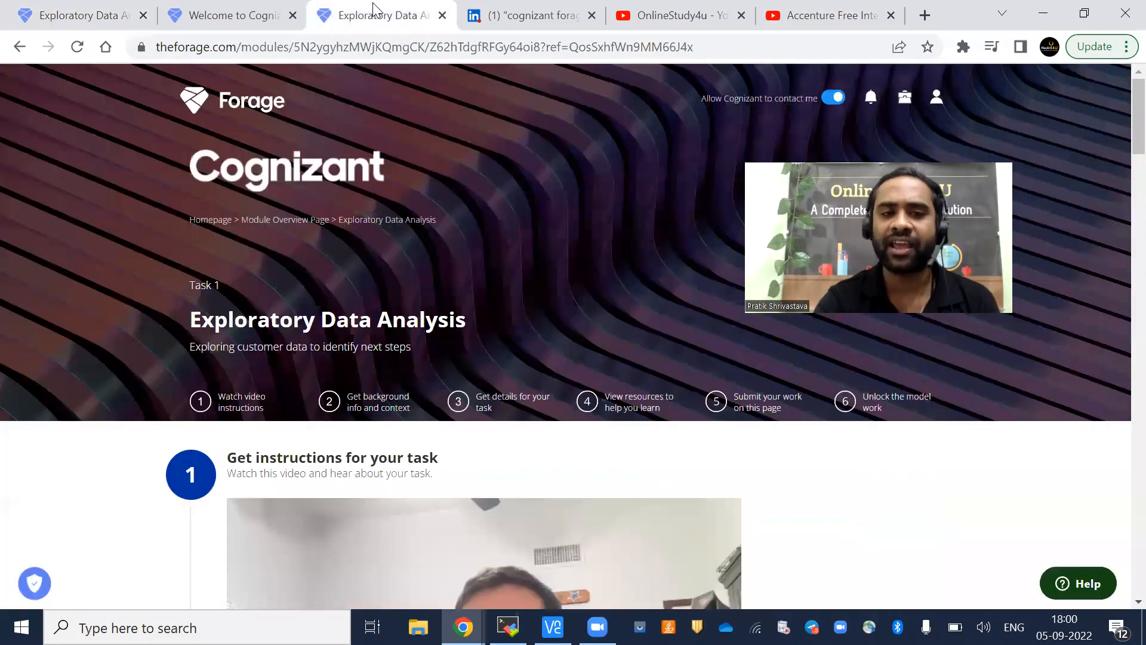
pyautogui.click(530, 14)
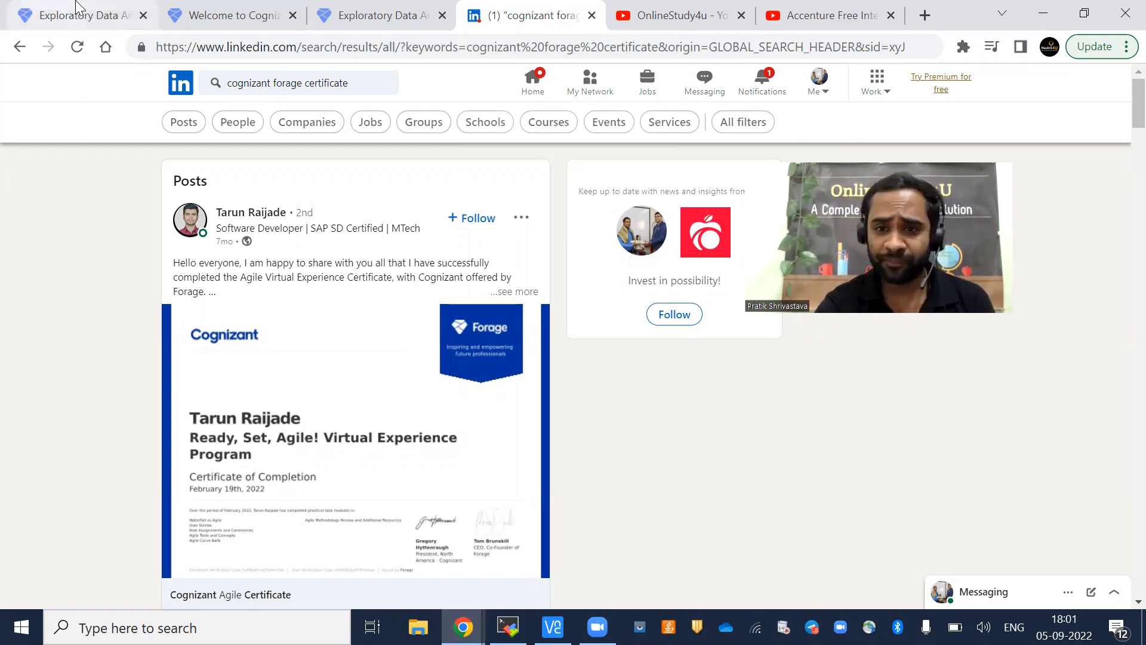
pyautogui.moveTo(80, 14)
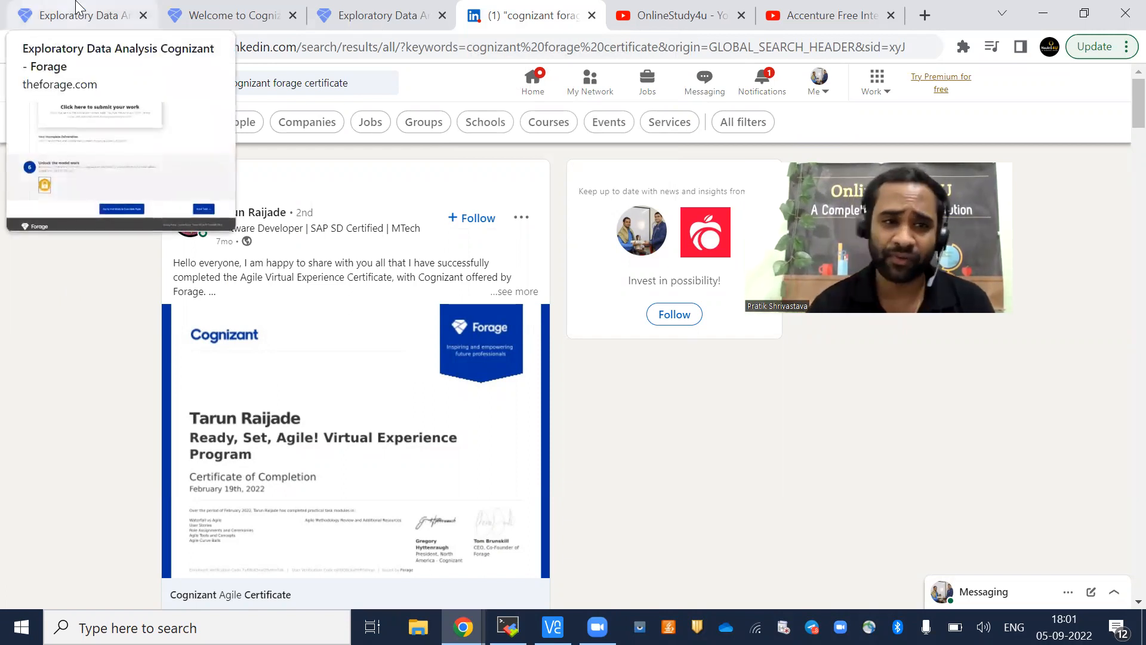
pyautogui.click(80, 14)
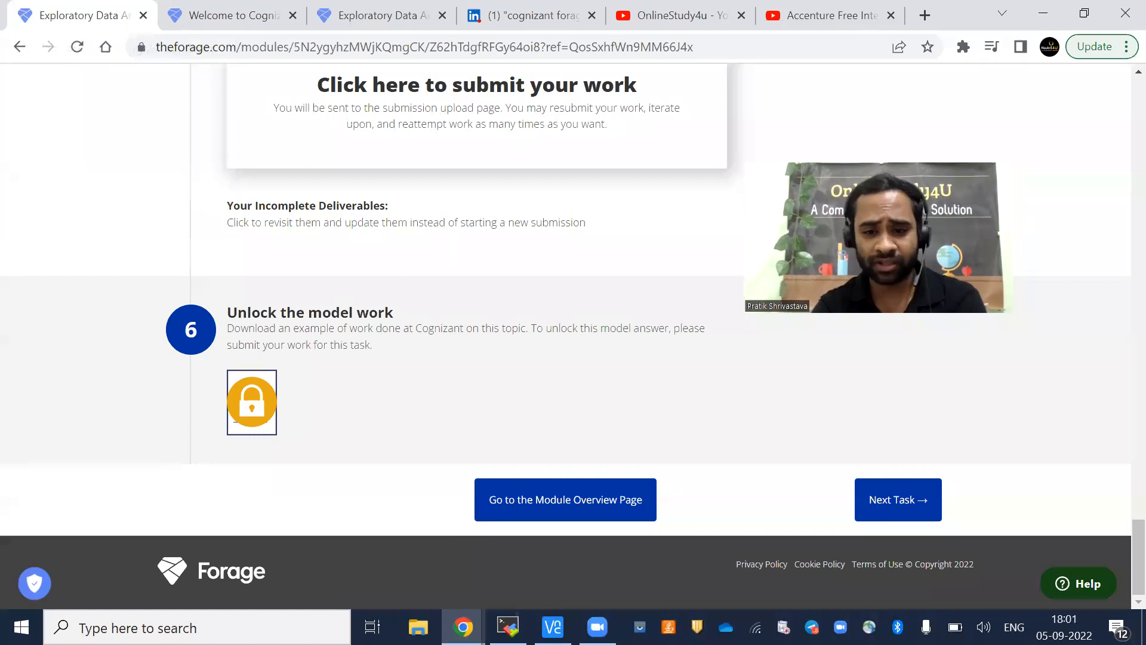